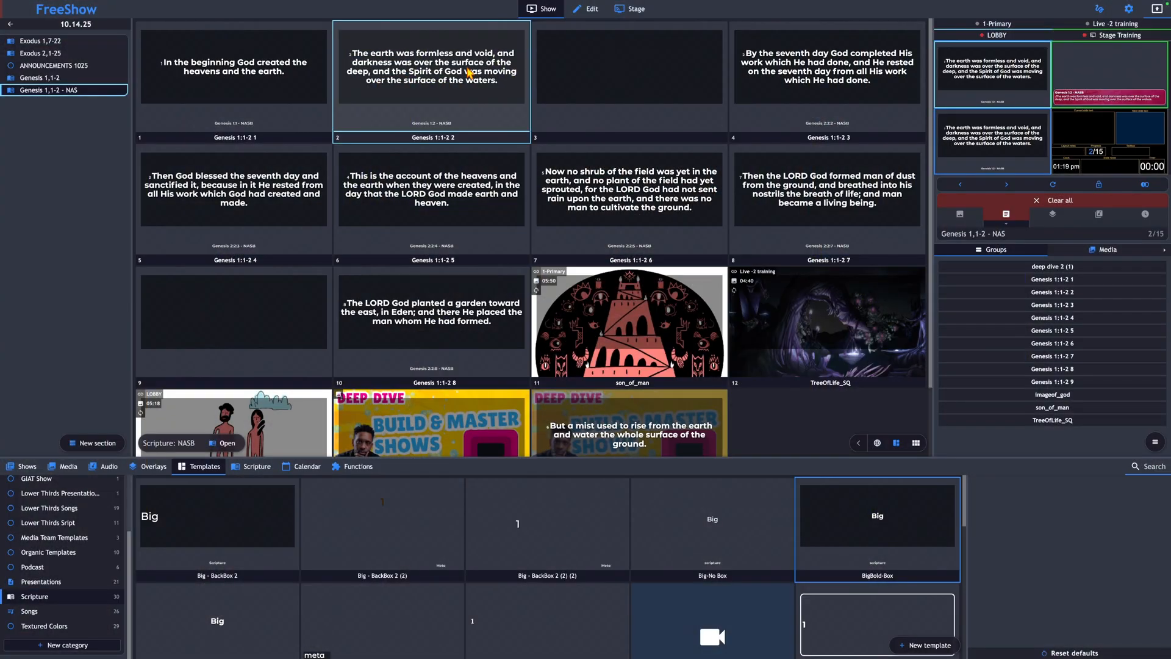
- Put the Genesis 1:1 slide back on the live output, replacing Genesis 1:2
{"action": "left_click", "coordinate": [233, 74]}
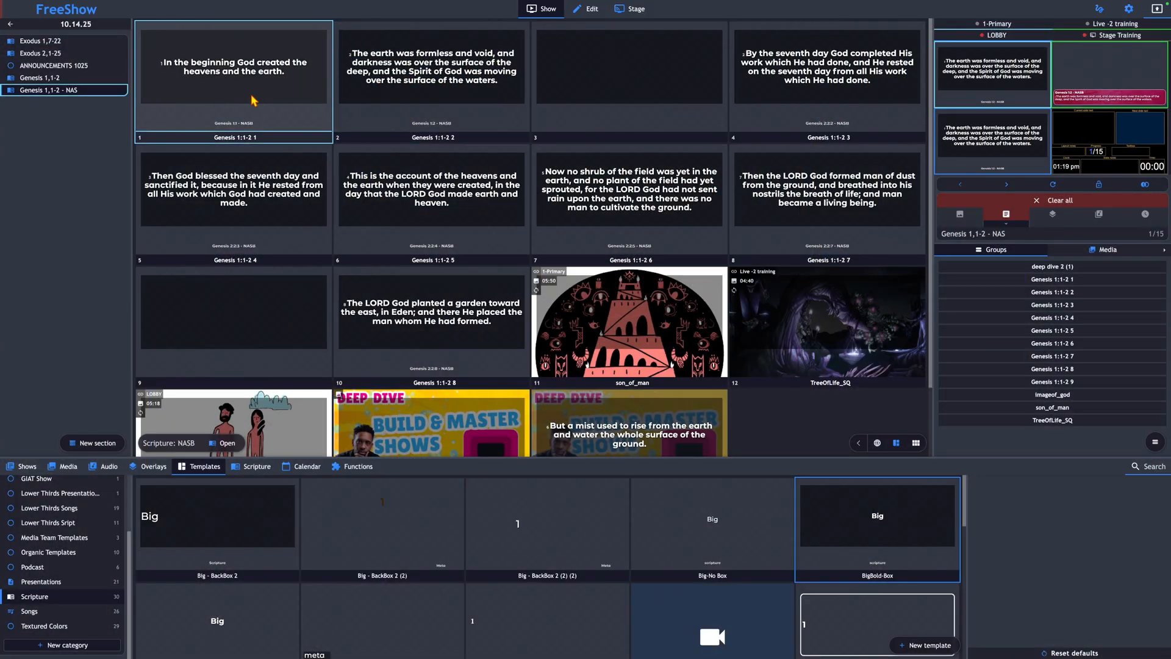
{"action": "left_click", "coordinate": [233, 79]}
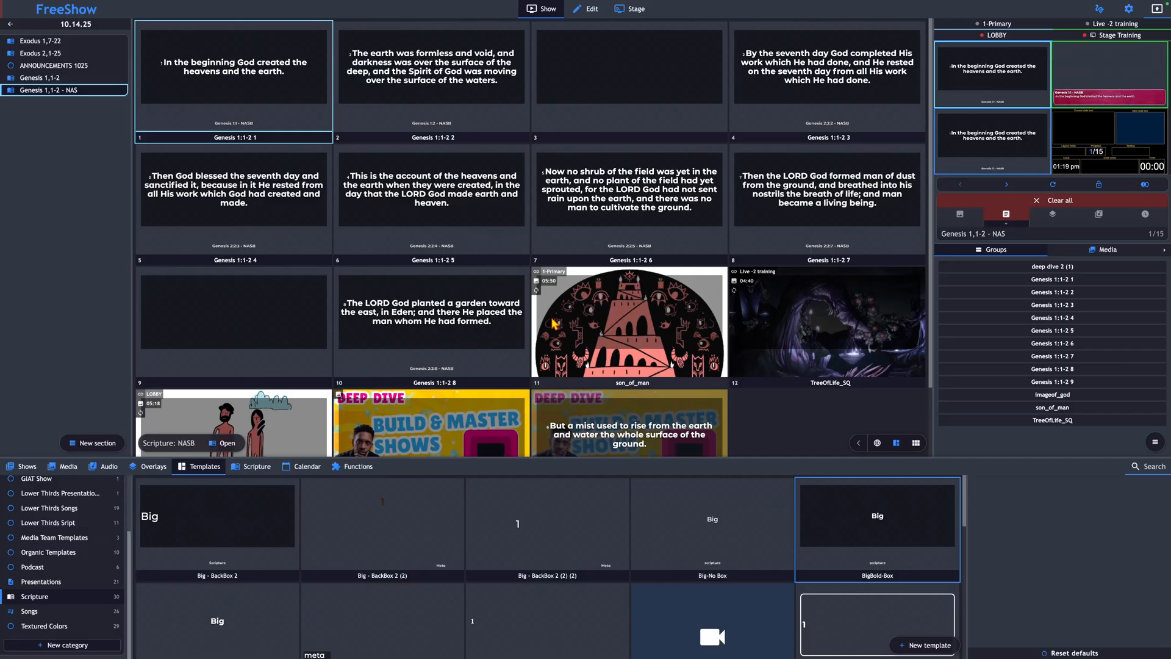
- Browse the media library to the Grunge Backdrops Media Kit's 36 textured backgrounds
{"action": "left_click", "coordinate": [70, 466]}
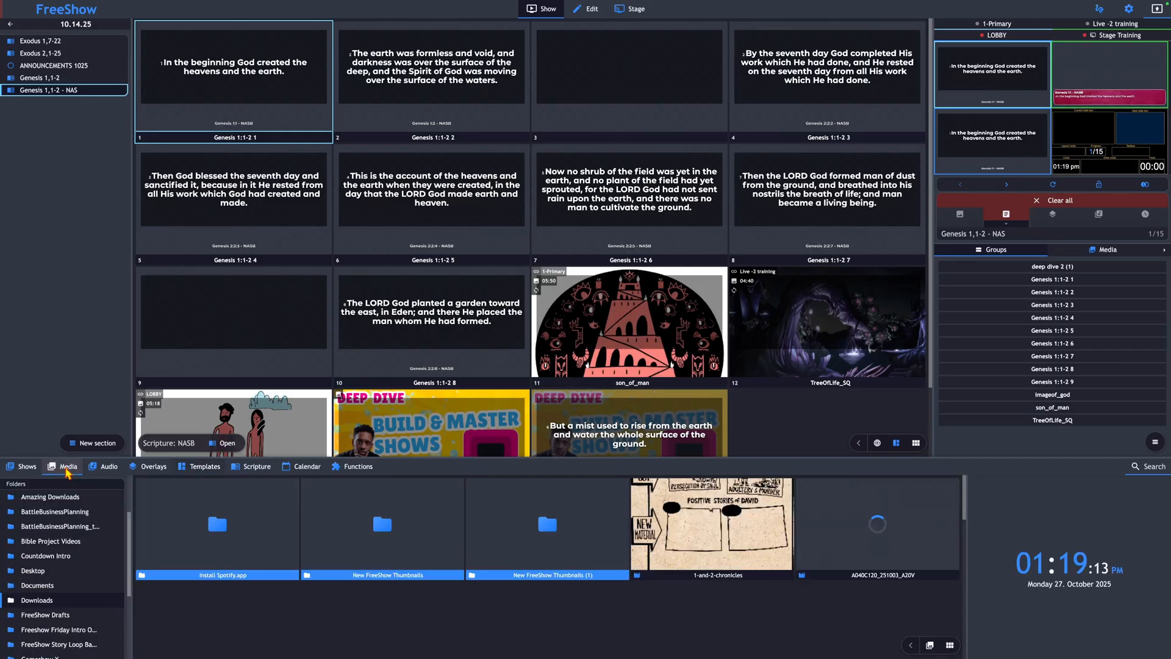
{"action": "scroll", "scroll_direction": "down", "scroll_amount": 3}
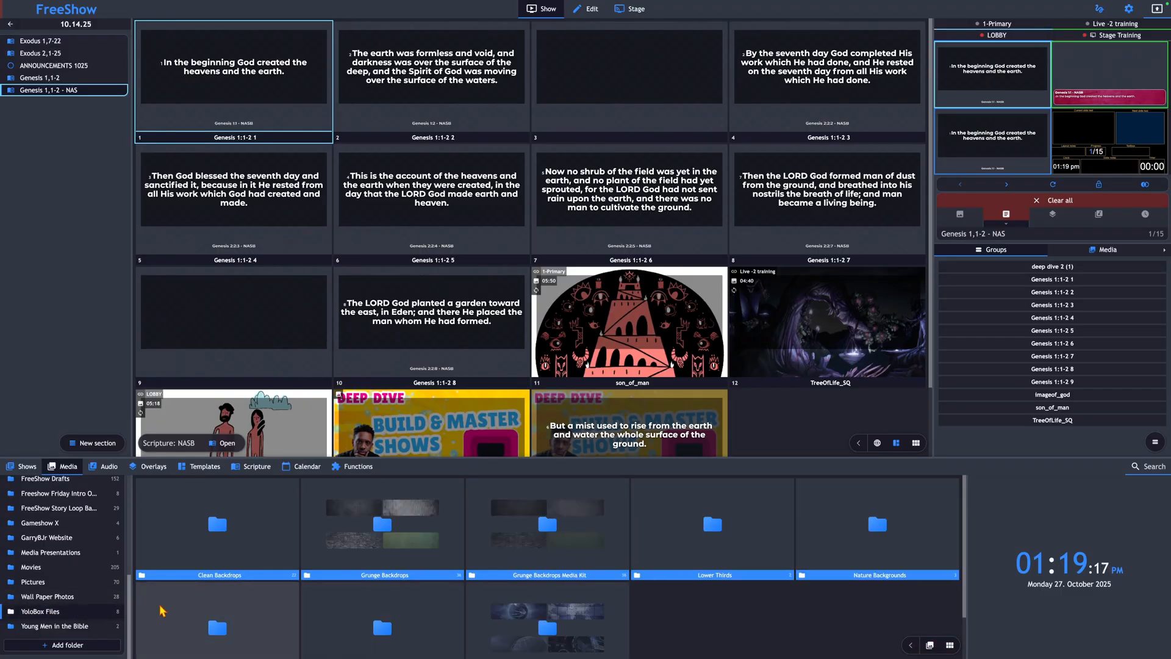
{"action": "scroll", "scroll_direction": "down", "scroll_amount": 3}
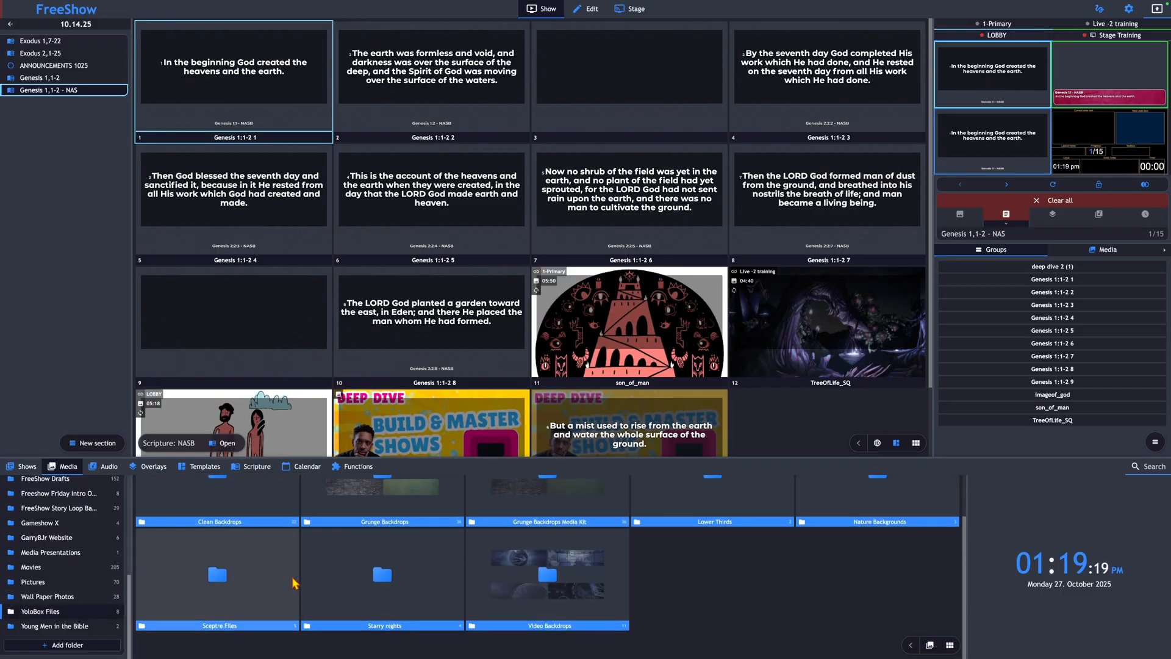
{"action": "mouse_move", "coordinate": [515, 594]}
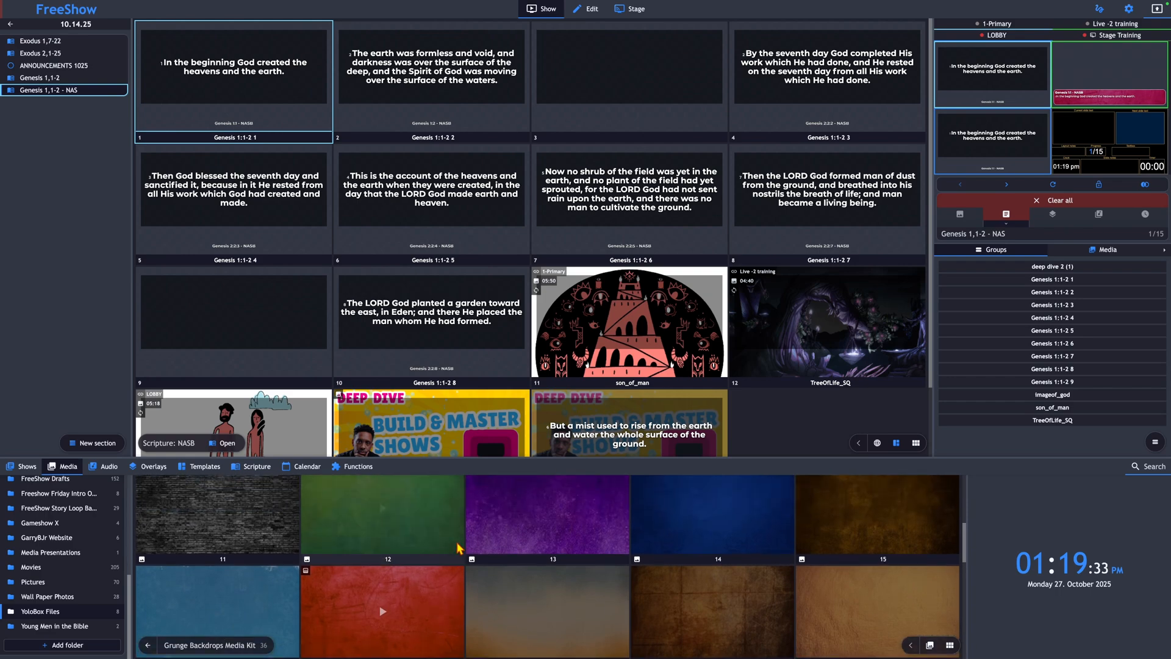
{"action": "scroll", "scroll_direction": "down", "scroll_amount": 3}
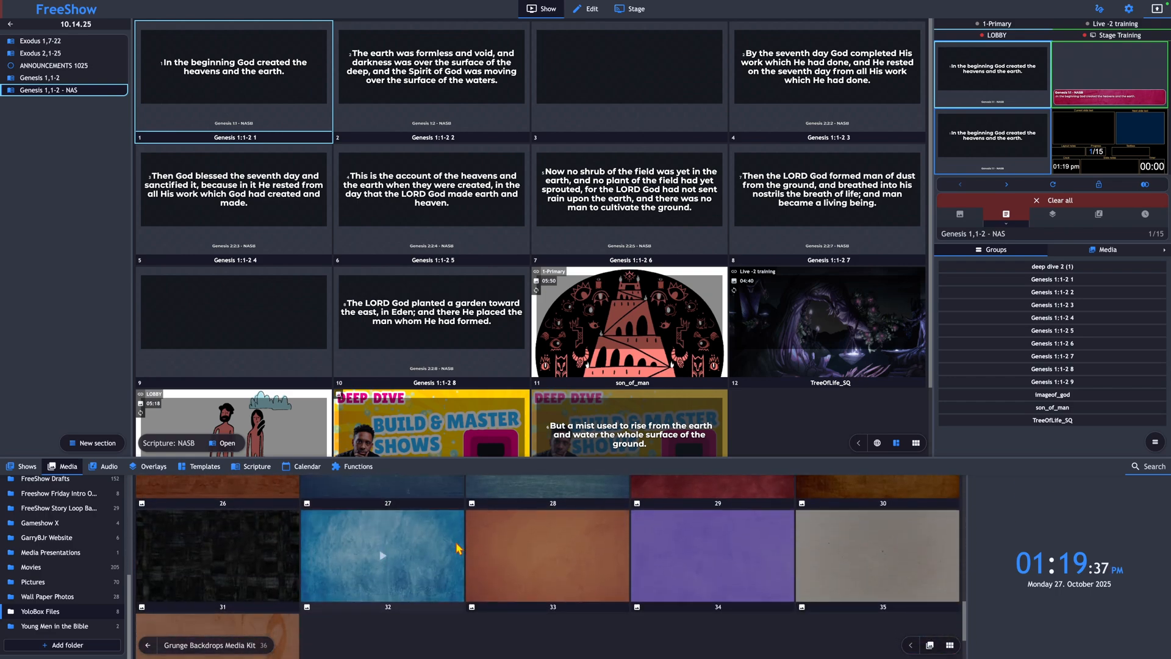
{"action": "mouse_move", "coordinate": [420, 562]}
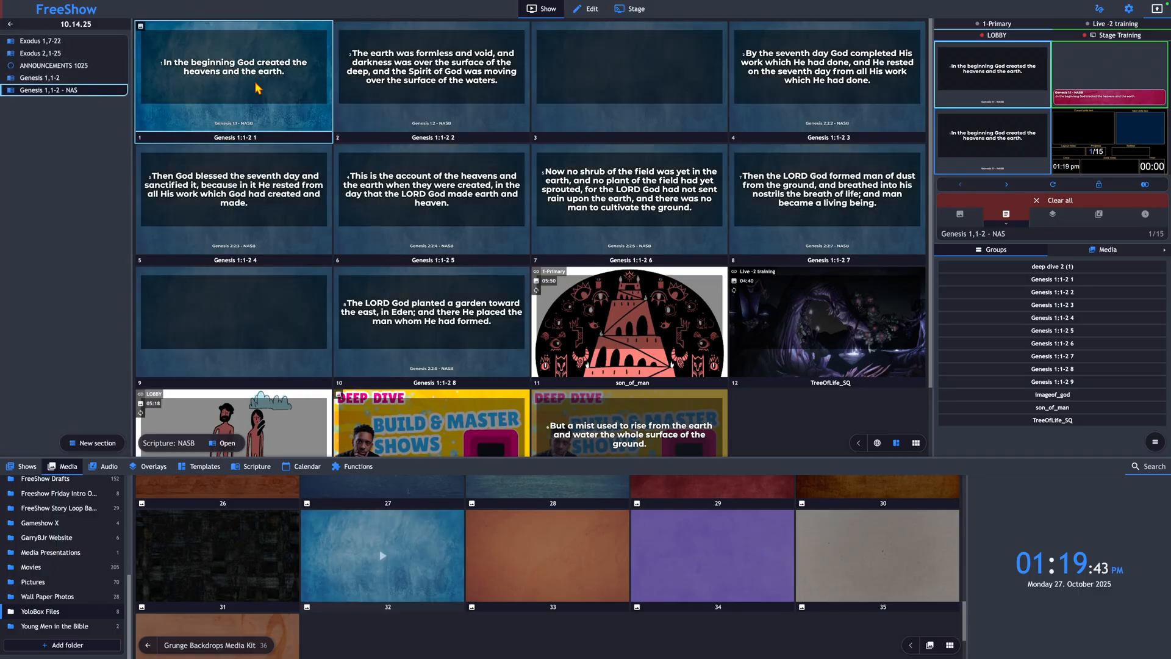
- Check the live Genesis 1:1 slide over the blue backdrop in full-screen preview
{"action": "left_click", "coordinate": [382, 555]}
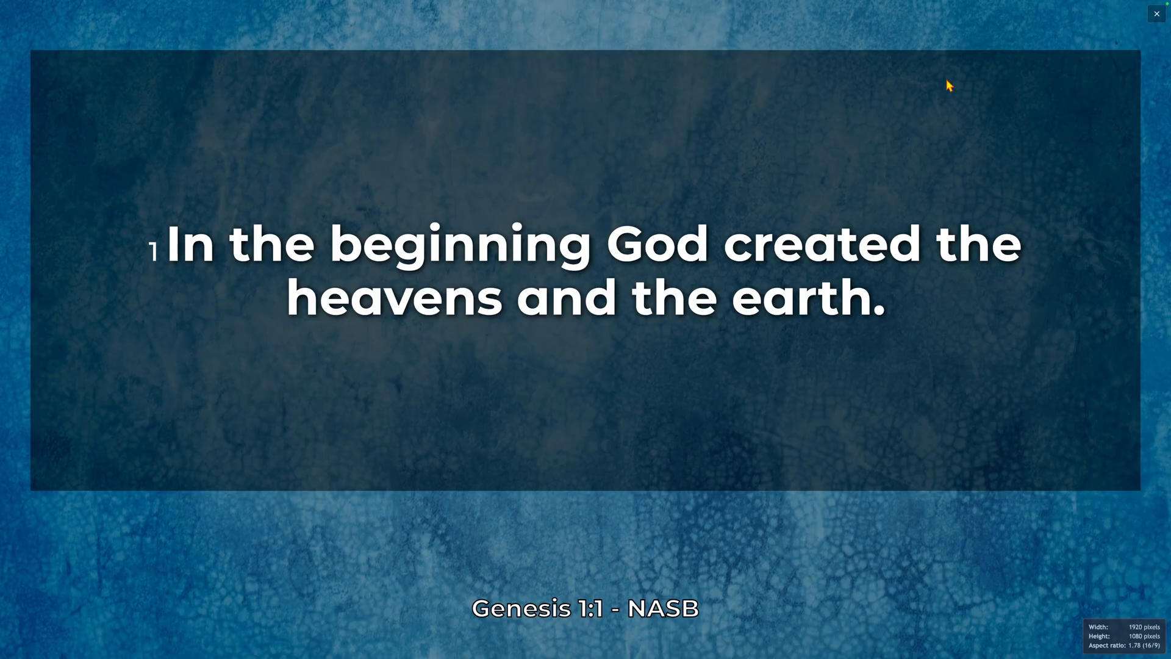
{"action": "mouse_move", "coordinate": [938, 147]}
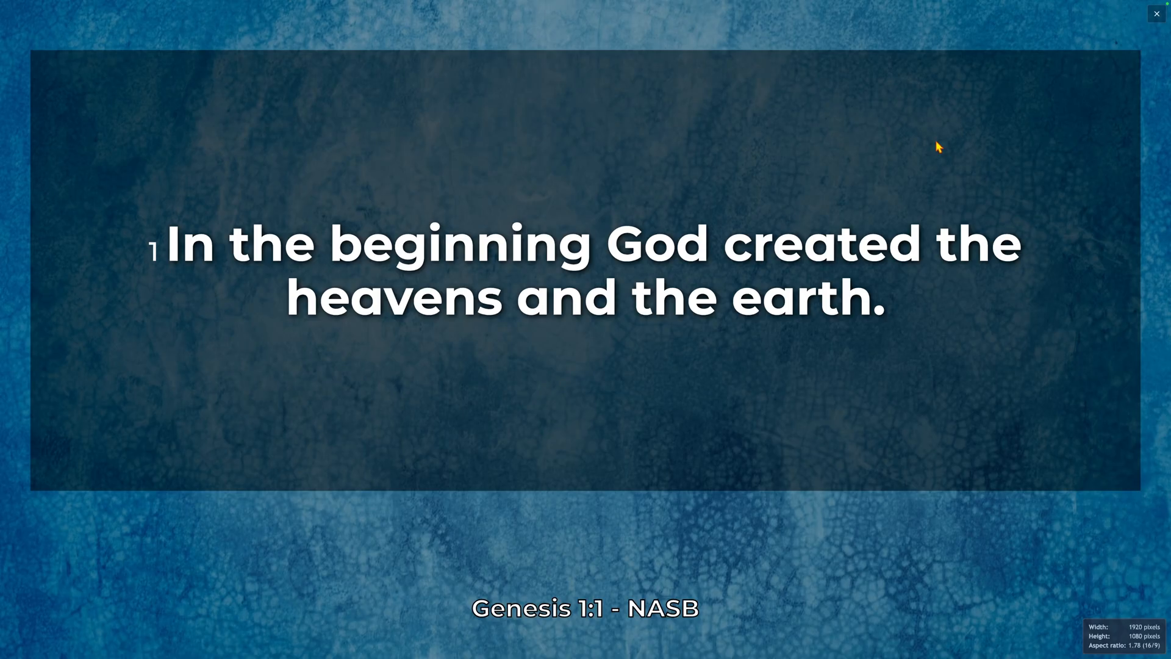
{"action": "mouse_move", "coordinate": [431, 112]}
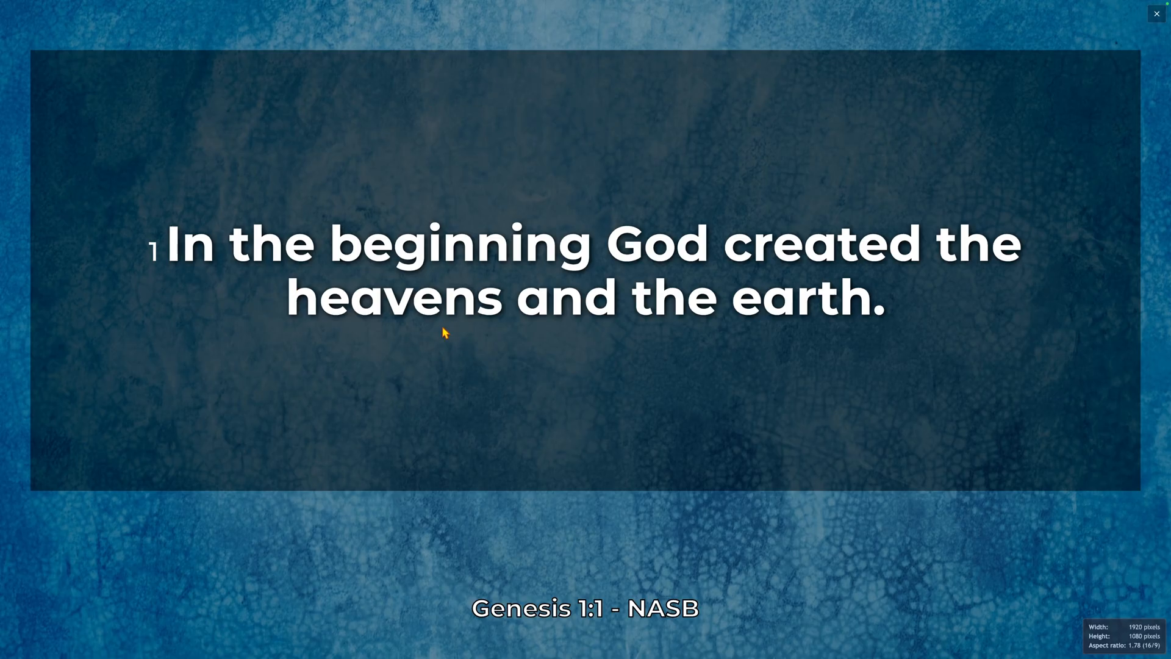
{"action": "mouse_move", "coordinate": [482, 397]}
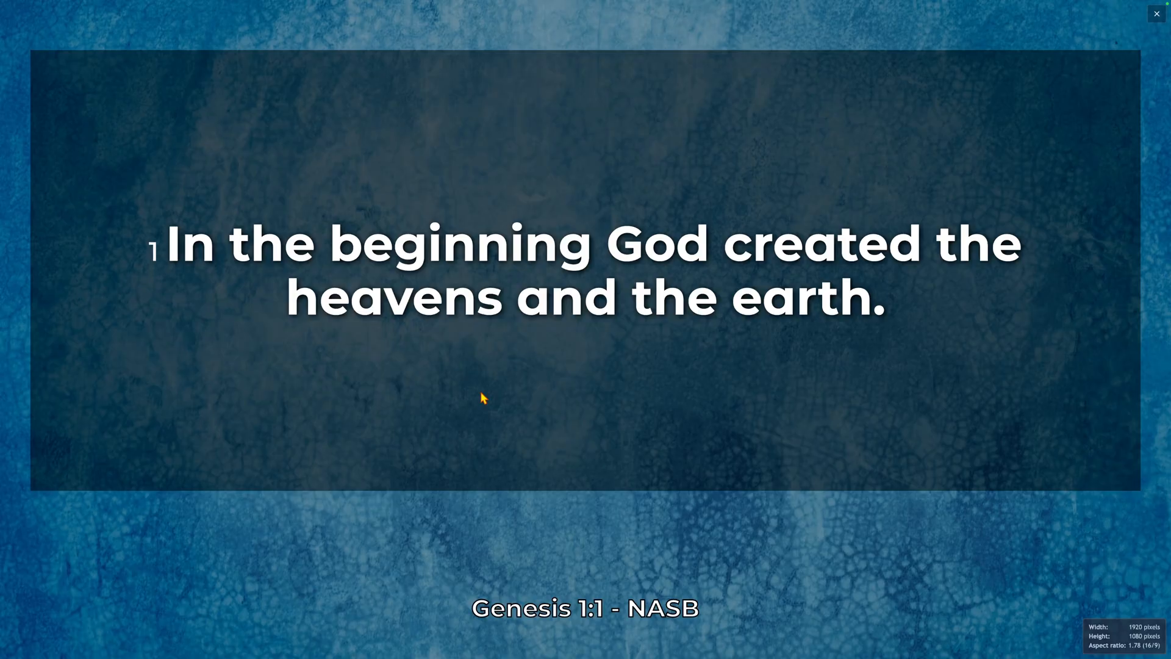
{"action": "left_click", "coordinate": [1156, 14]}
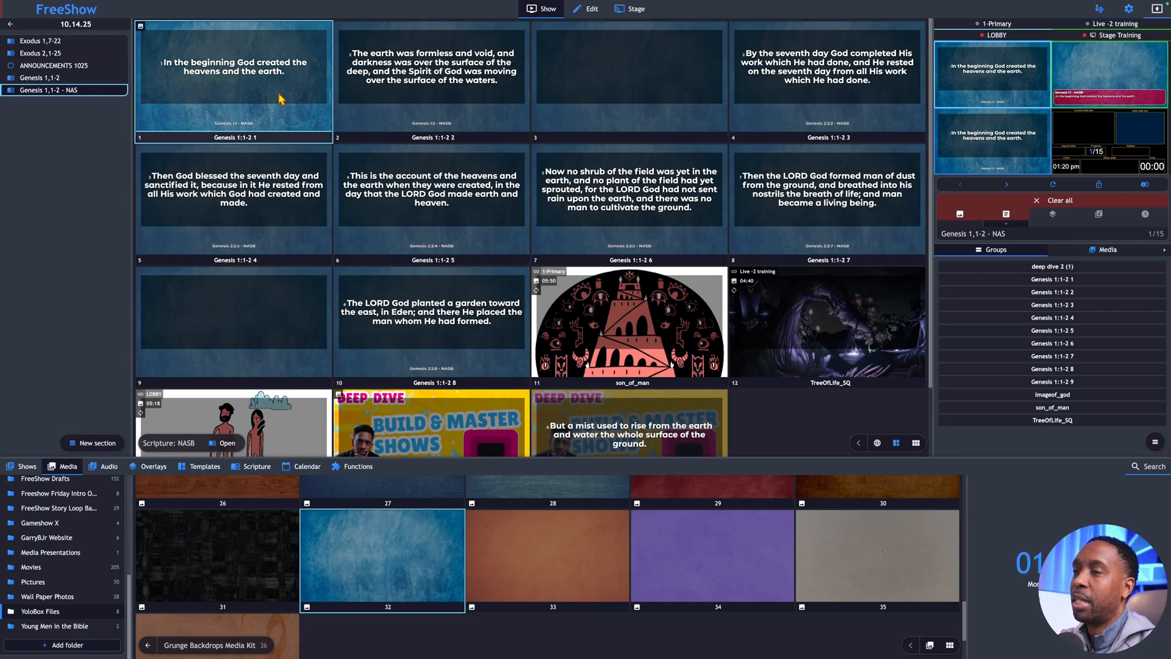
- Advance the output through Genesis 1:2 to the blank third slide and preview it
{"action": "left_click", "coordinate": [431, 79]}
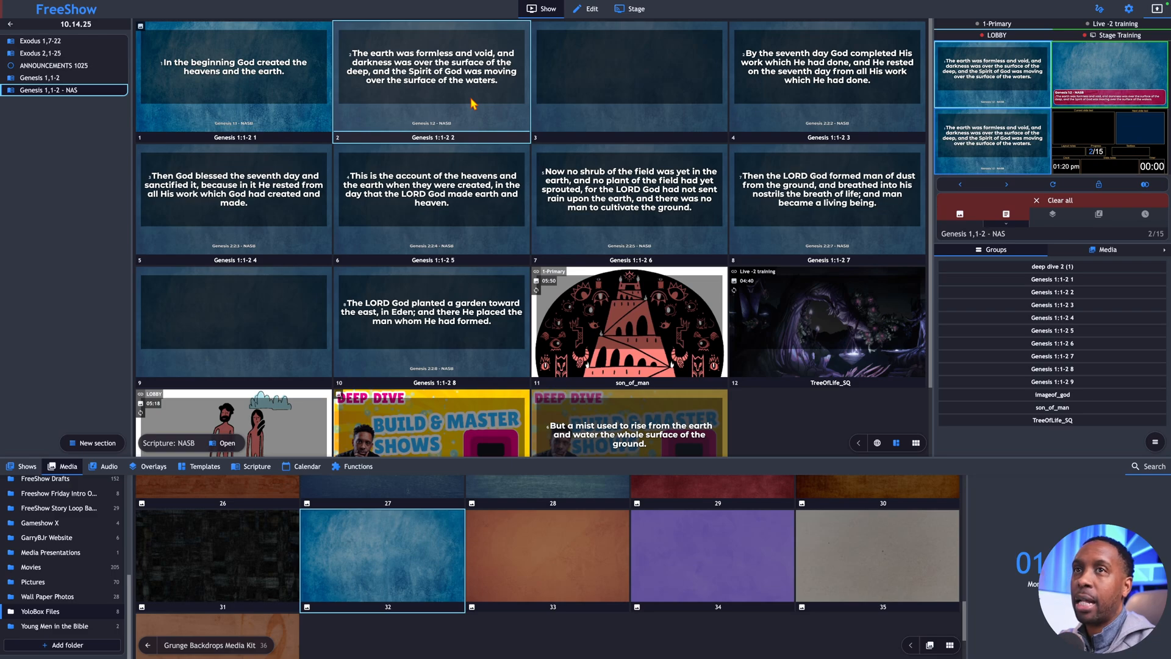
{"action": "left_click", "coordinate": [628, 79]}
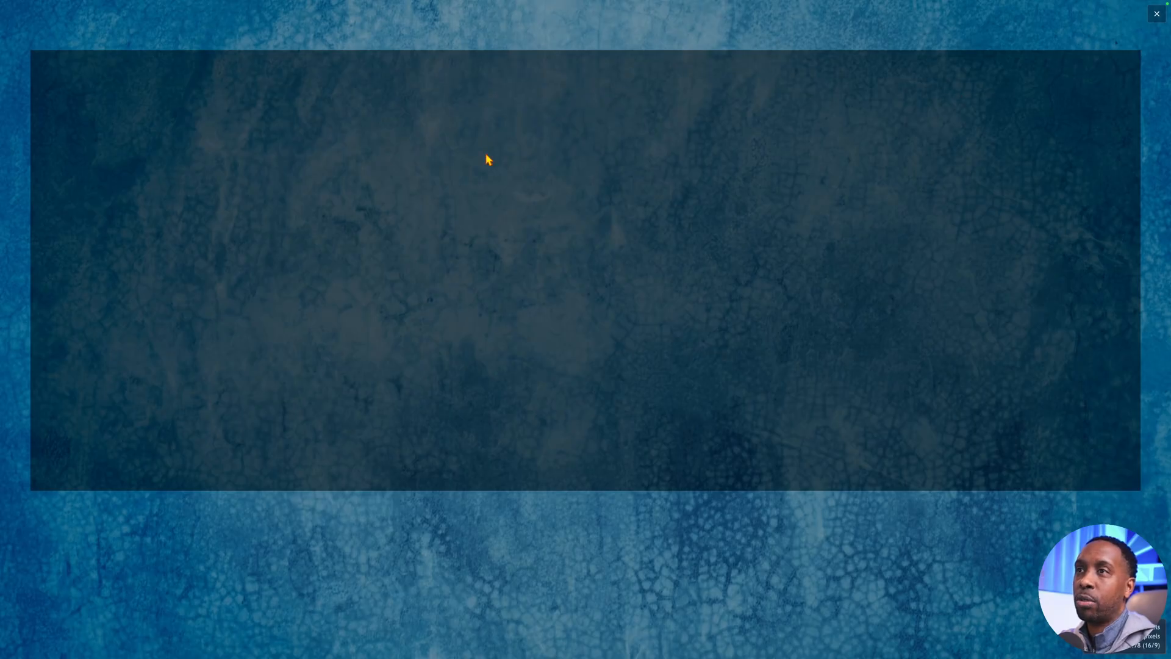
{"action": "mouse_move", "coordinate": [565, 359]}
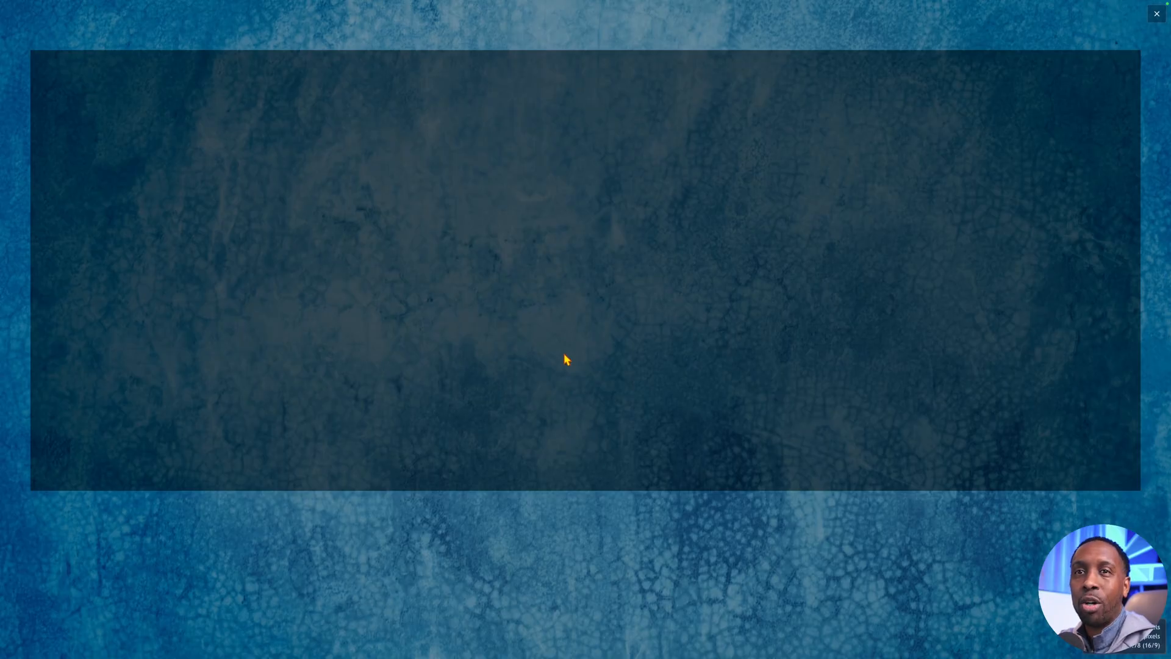
{"action": "left_click", "coordinate": [1156, 13]}
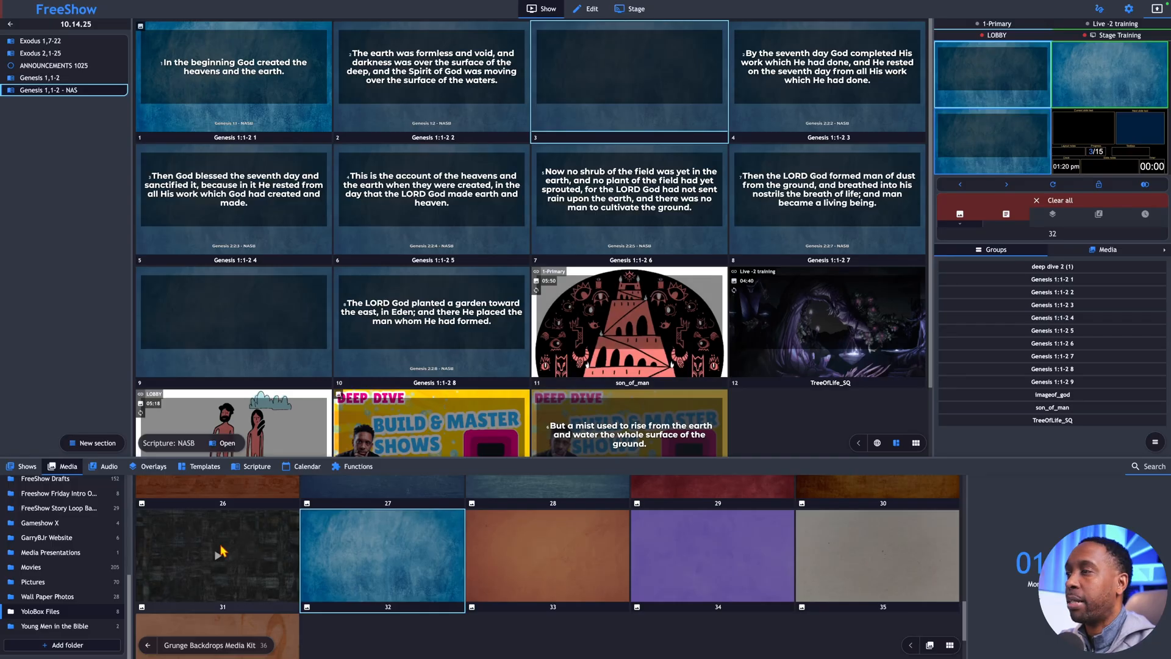
- Edit the BigBold-Box scripture template from the Templates list's context menu
{"action": "left_click", "coordinate": [203, 466]}
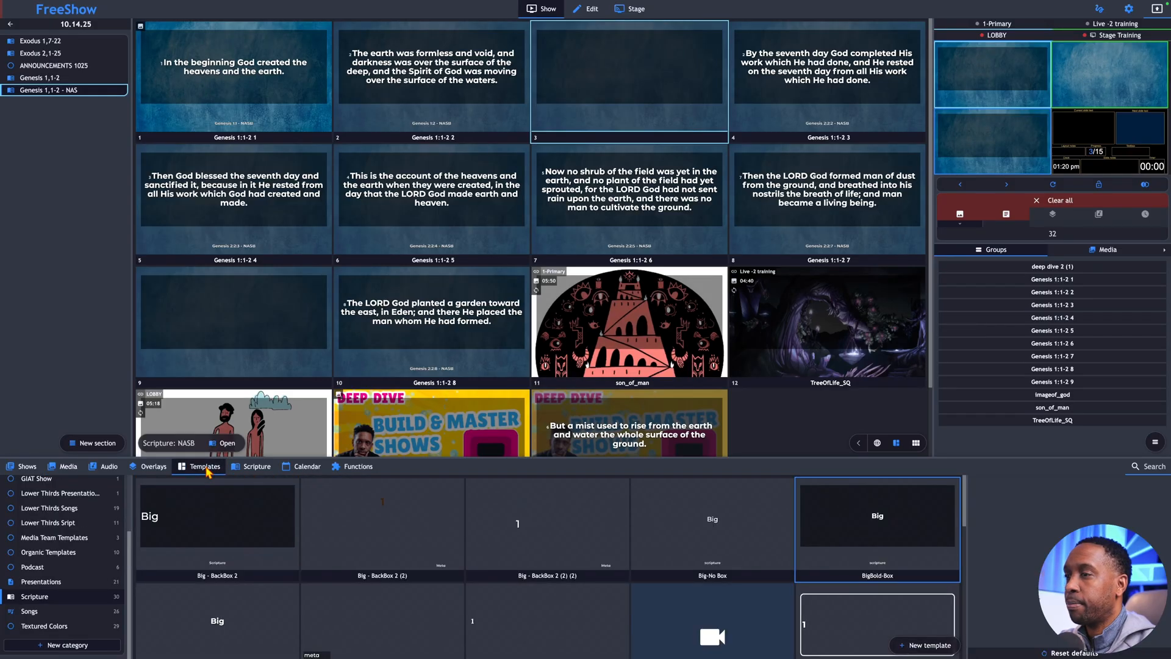
{"action": "mouse_move", "coordinate": [891, 577]}
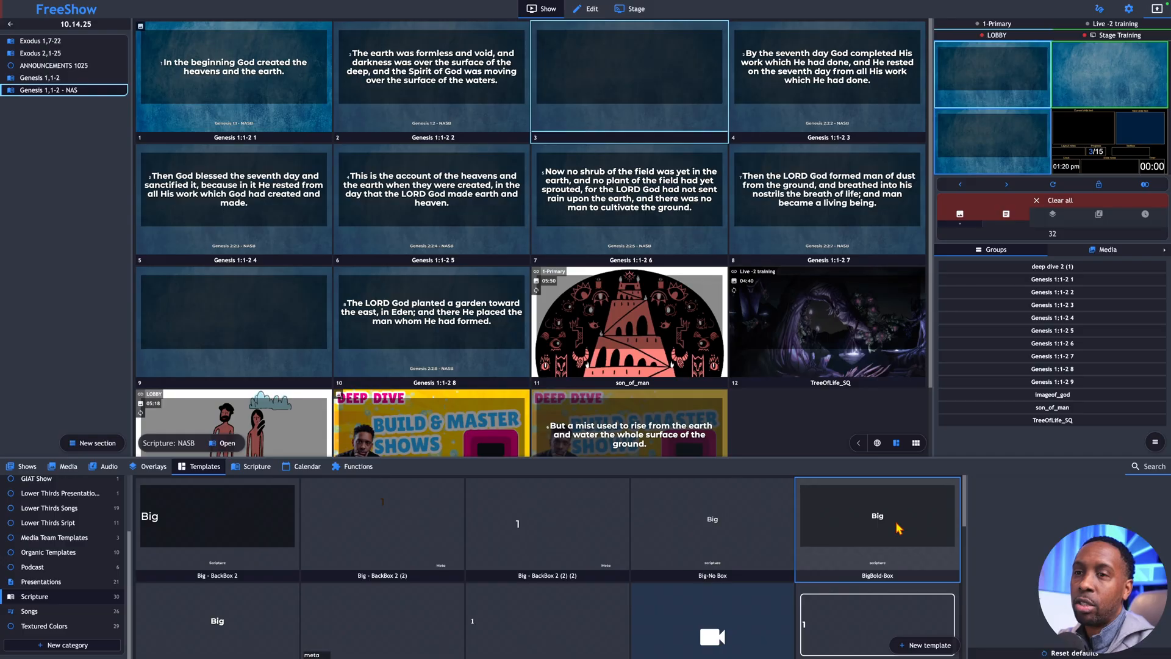
{"action": "right_click", "coordinate": [878, 526]}
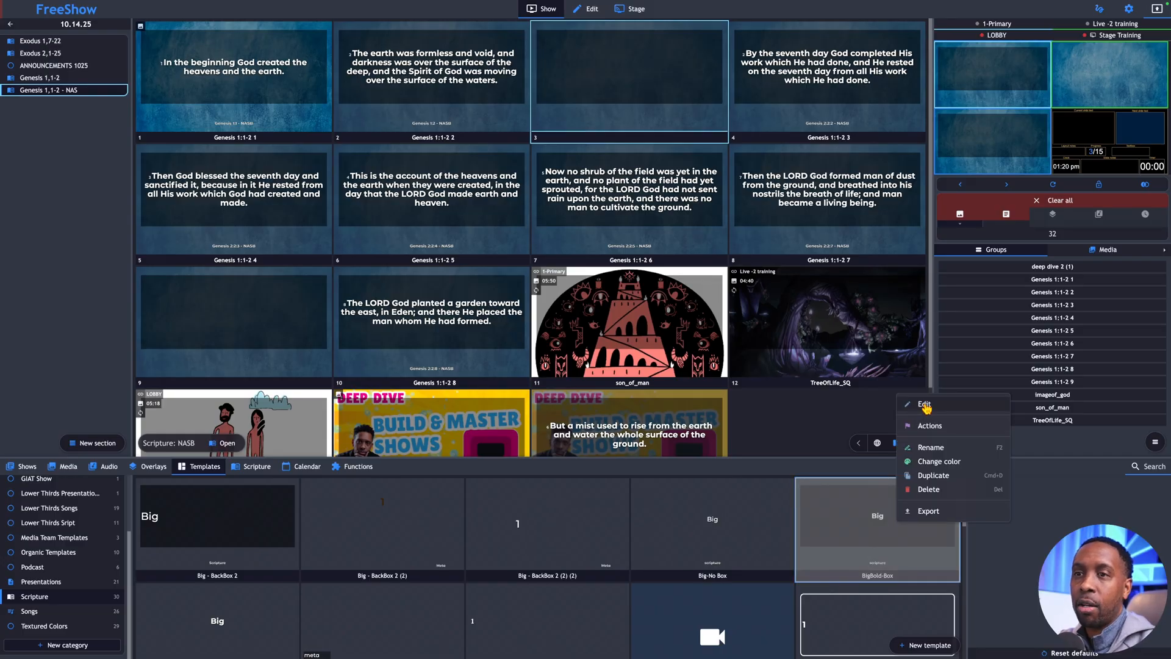
{"action": "left_click", "coordinate": [924, 403]}
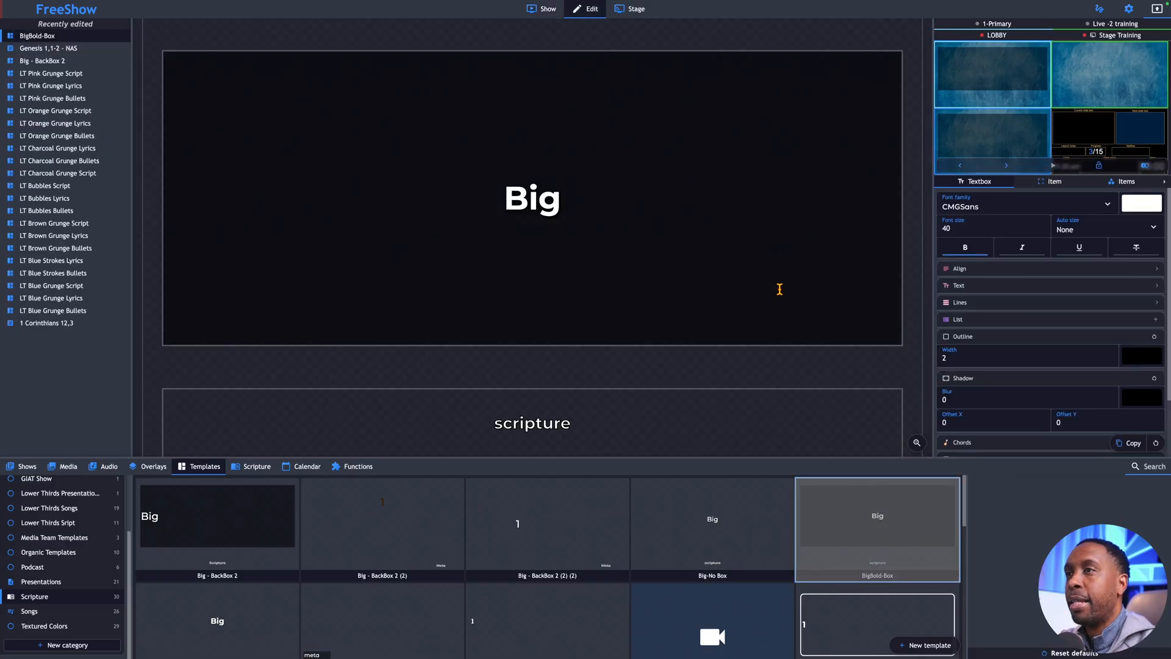
{"action": "mouse_move", "coordinate": [807, 206]}
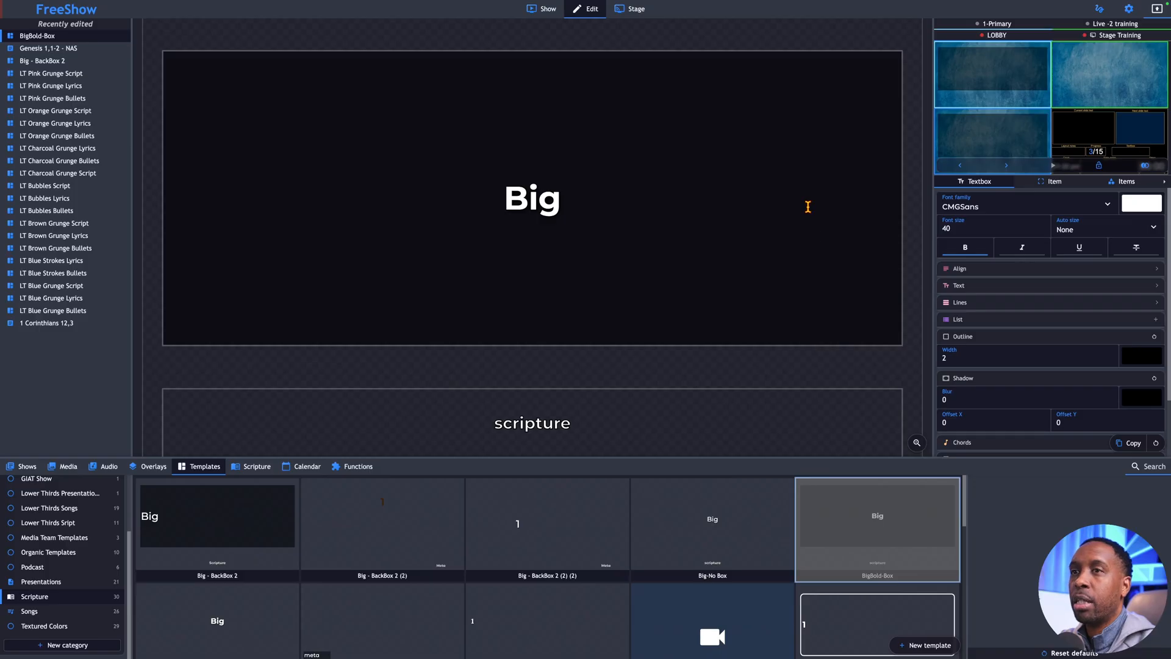
- Give the Big box a Text 'is not' blank visibility condition, then close Conditions
{"action": "right_click", "coordinate": [532, 197]}
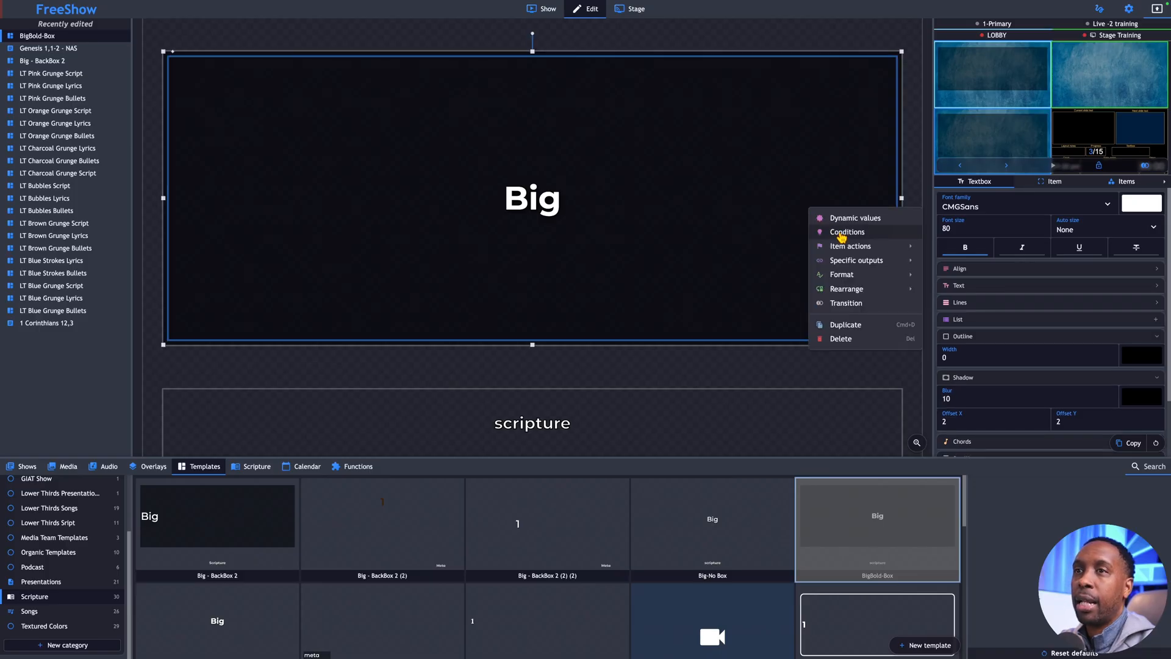
{"action": "mouse_move", "coordinate": [846, 234]}
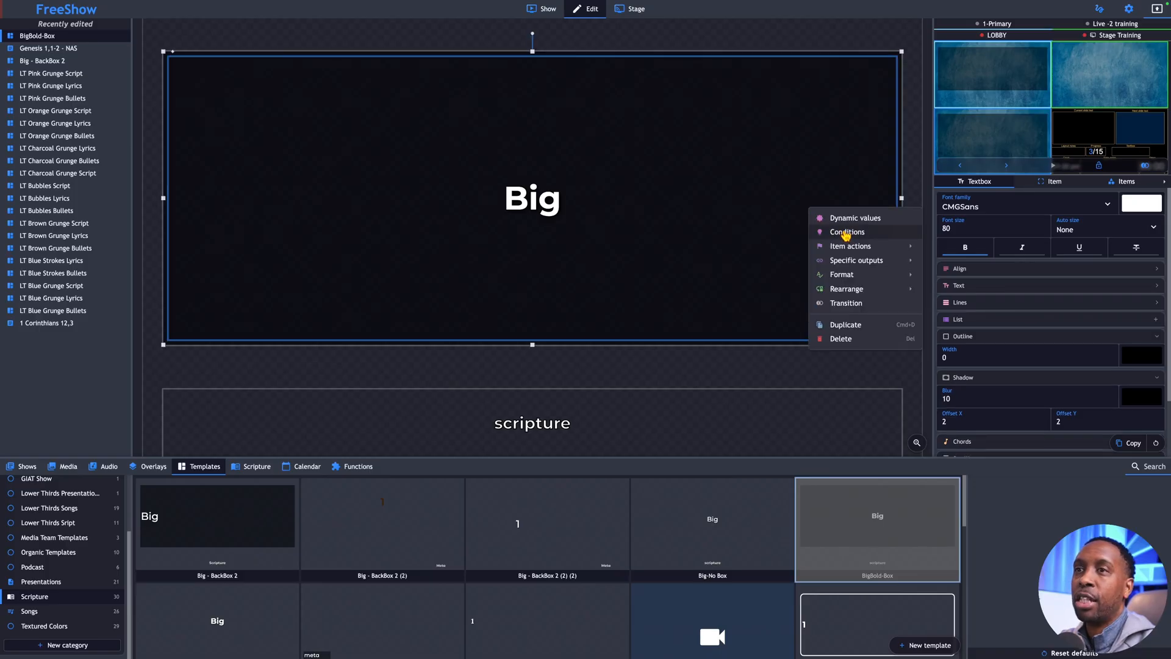
{"action": "left_click", "coordinate": [848, 232]}
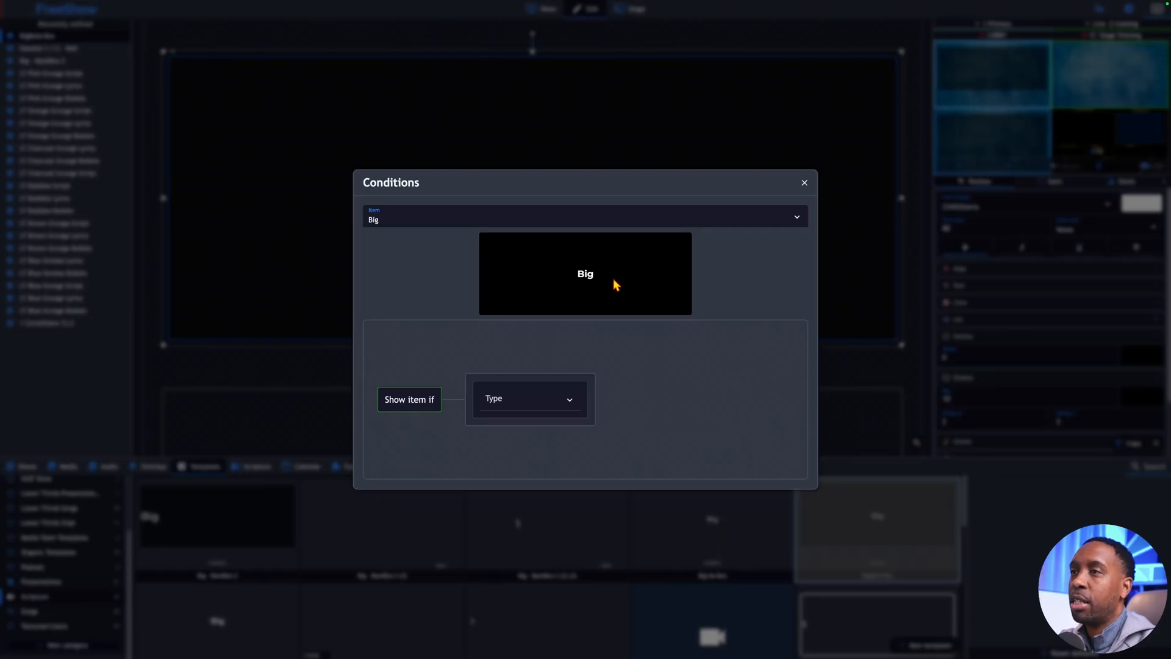
{"action": "mouse_move", "coordinate": [569, 278]}
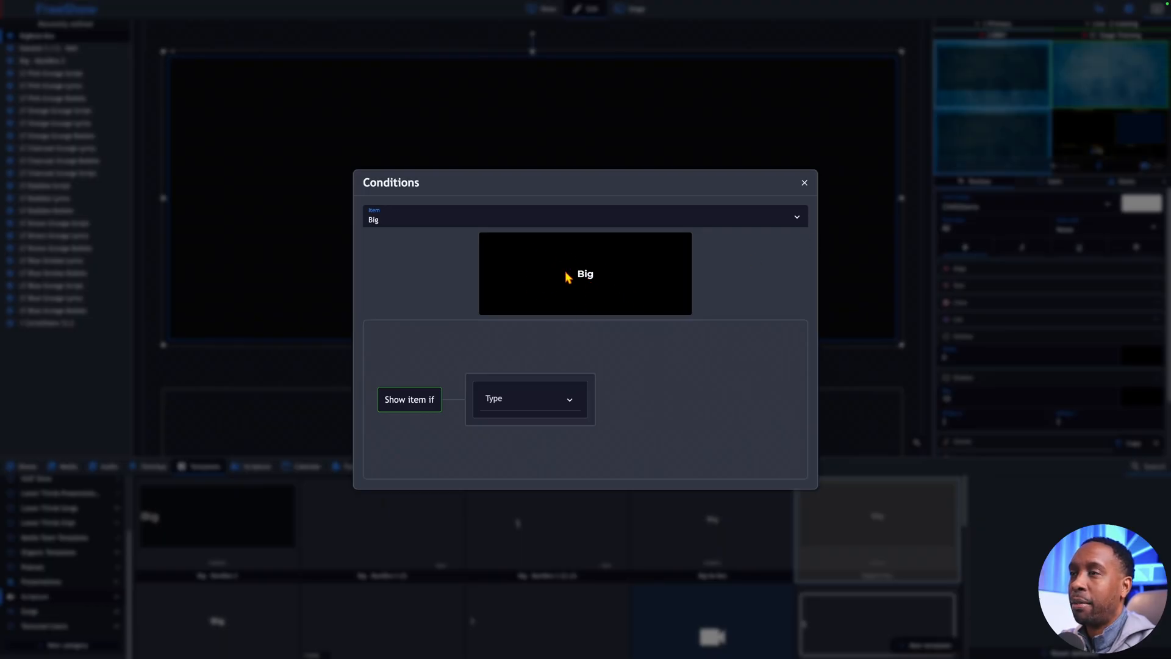
{"action": "left_click", "coordinate": [528, 399]}
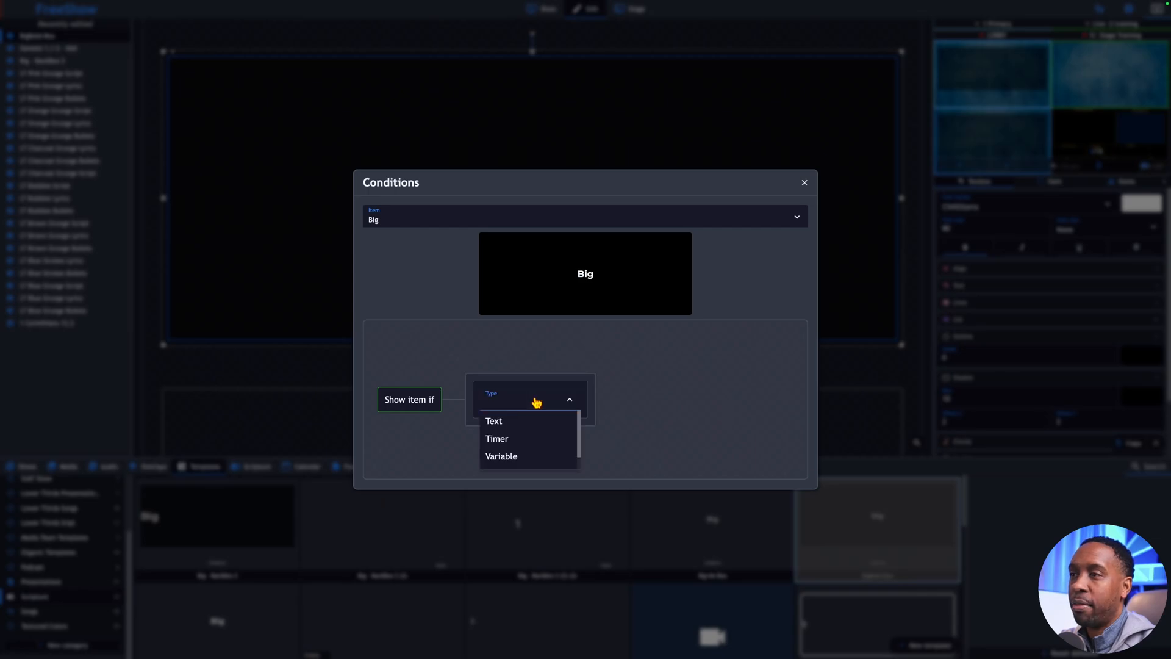
{"action": "left_click", "coordinate": [493, 420]}
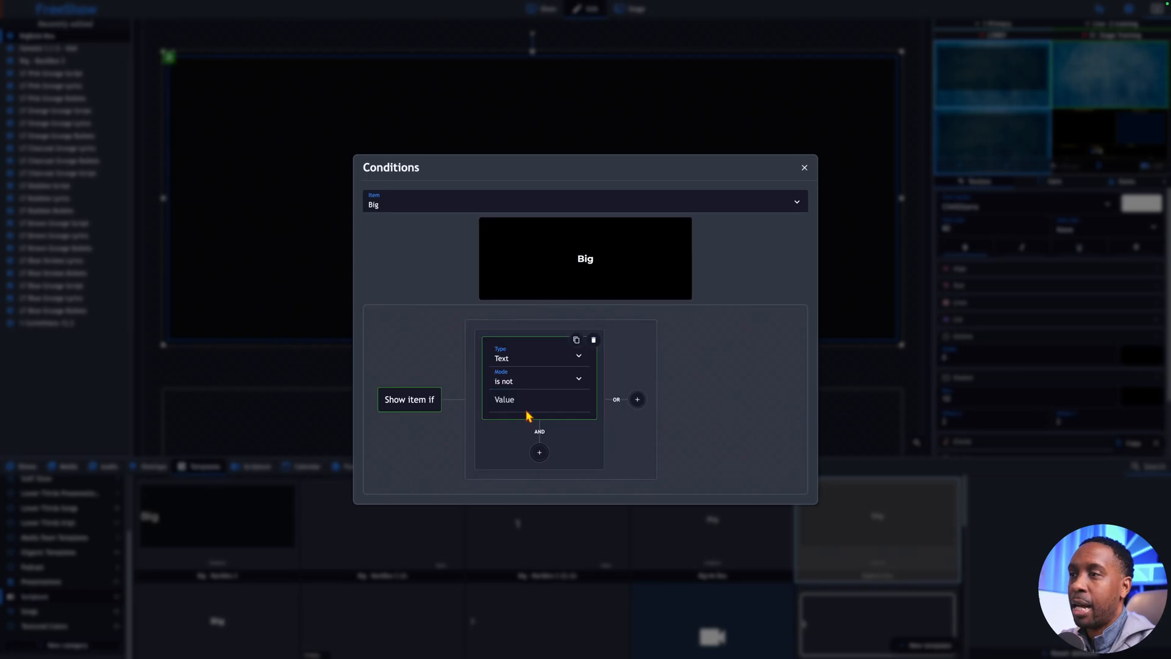
{"action": "left_click", "coordinate": [538, 399]}
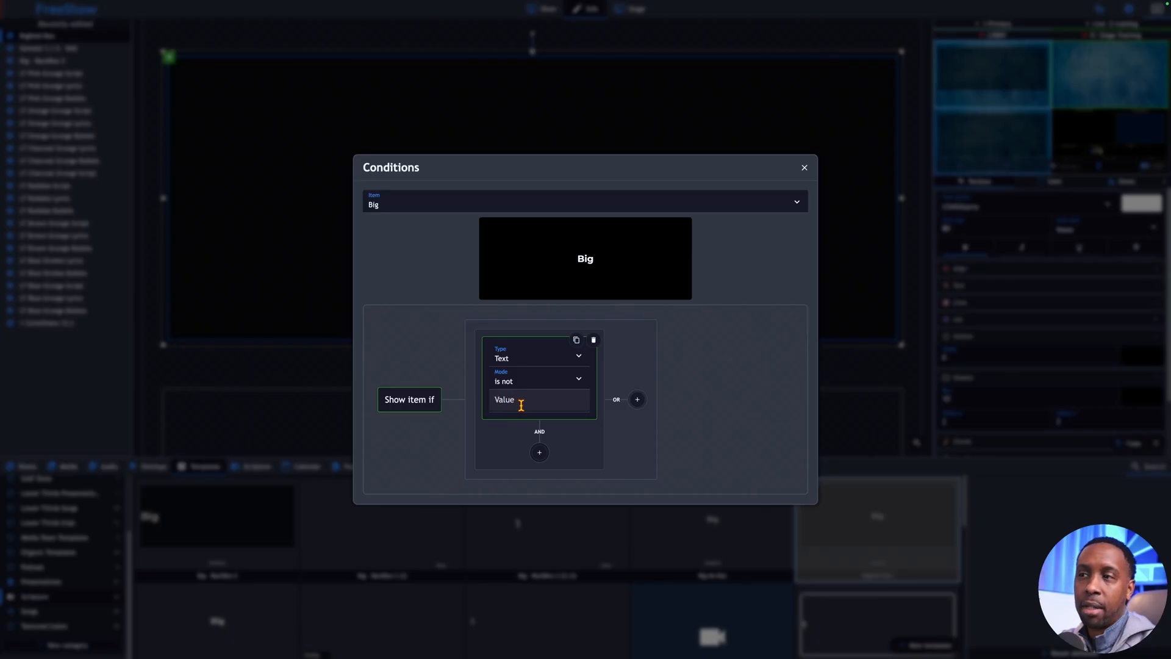
{"action": "mouse_move", "coordinate": [564, 420]}
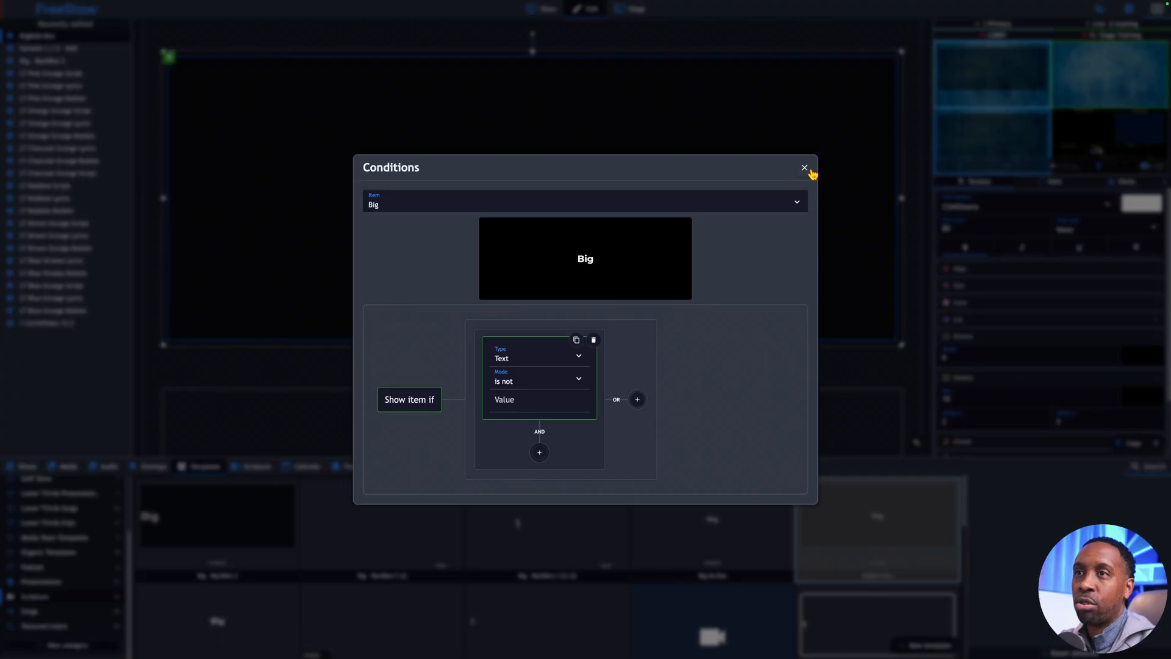
{"action": "left_click", "coordinate": [805, 167]}
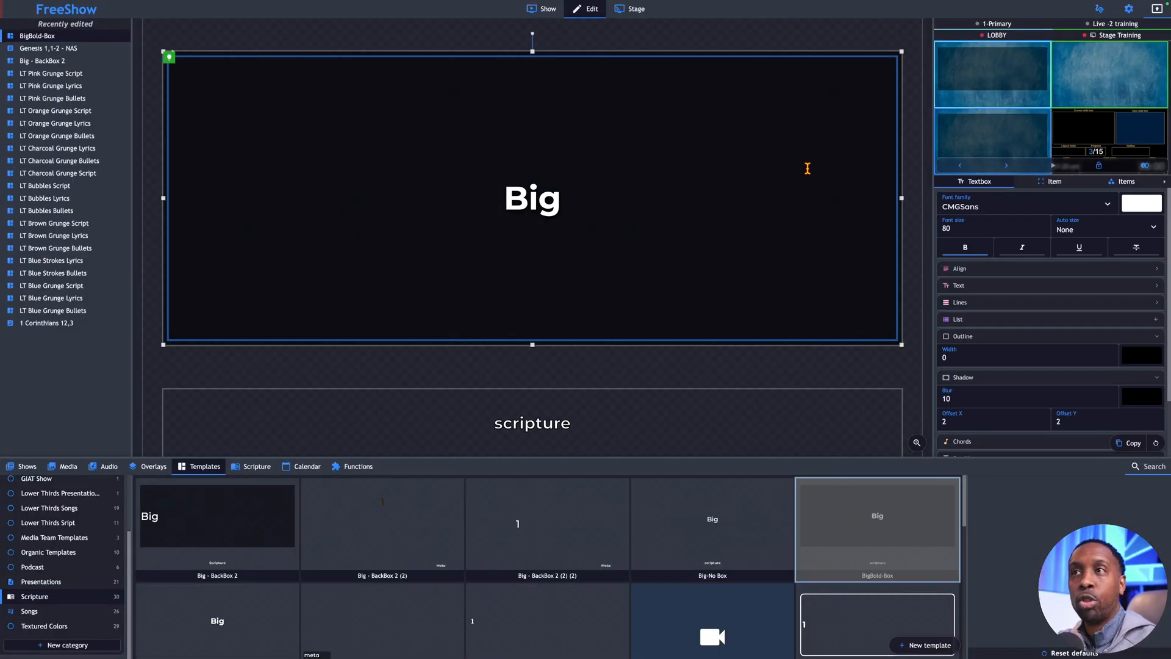
- Back in the Genesis show, send slide 2 live and check it full-screen
{"action": "left_click", "coordinate": [549, 7]}
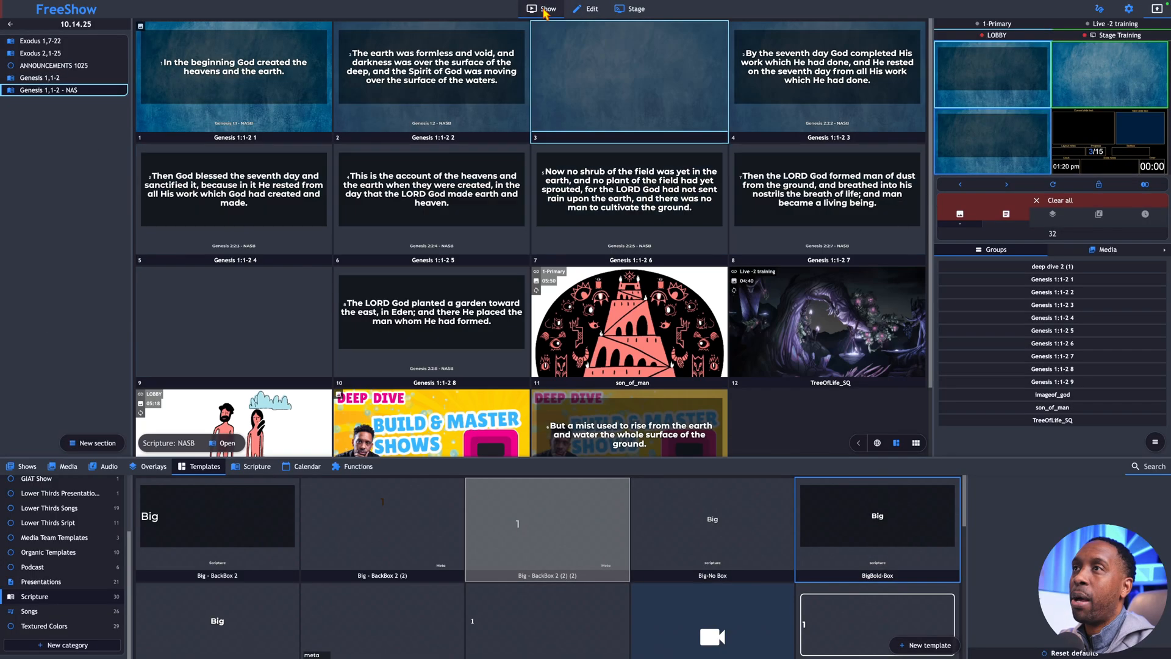
{"action": "left_click", "coordinate": [431, 78]}
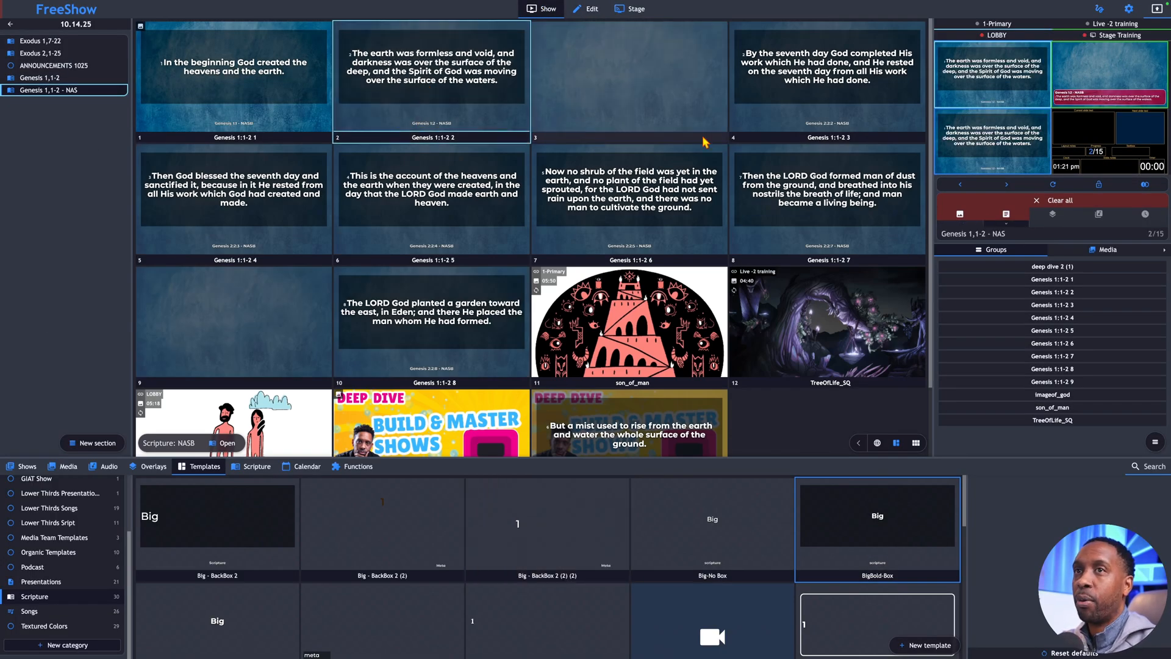
{"action": "double_click", "coordinate": [431, 79]}
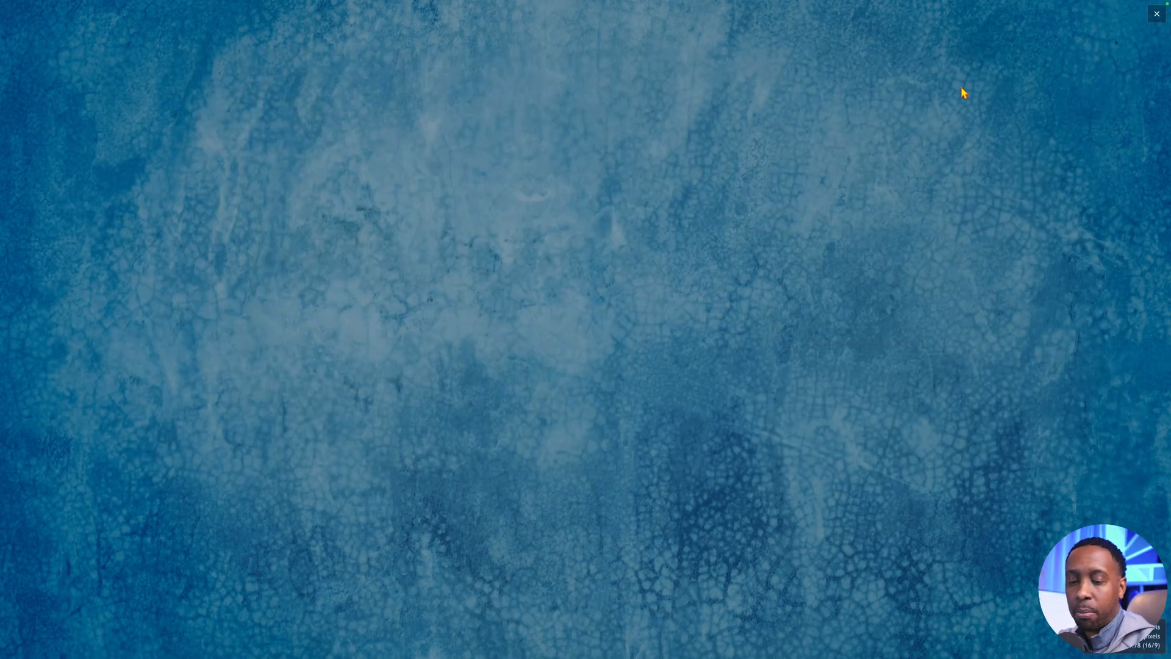
{"action": "left_click", "coordinate": [1157, 13]}
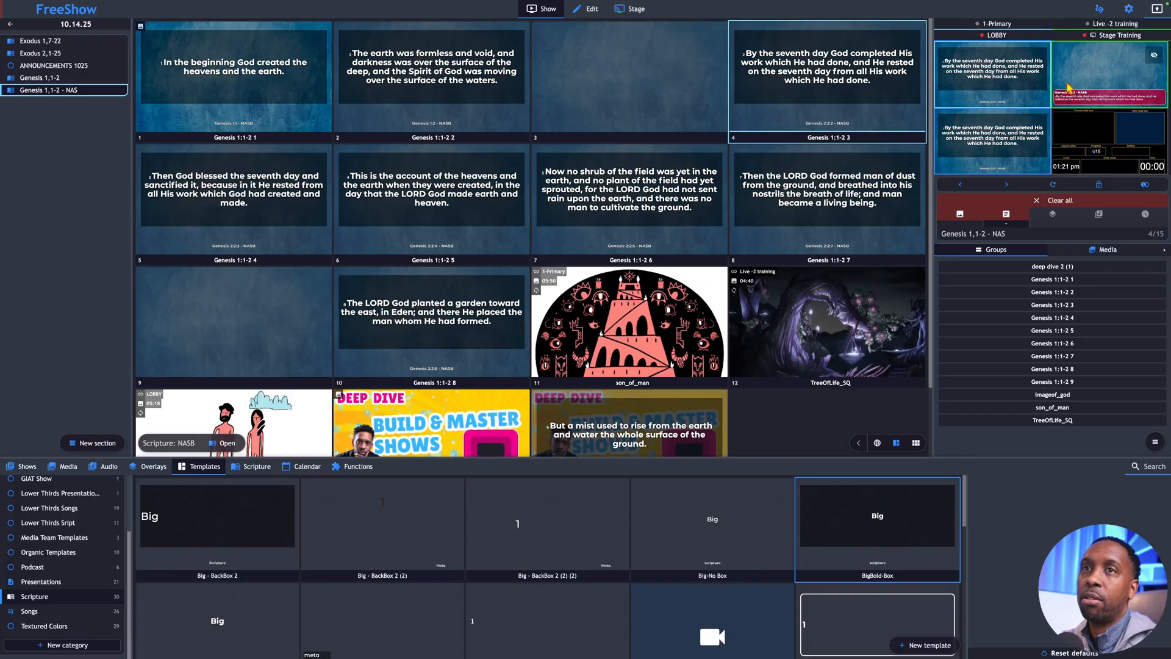
{"action": "left_click", "coordinate": [431, 78]}
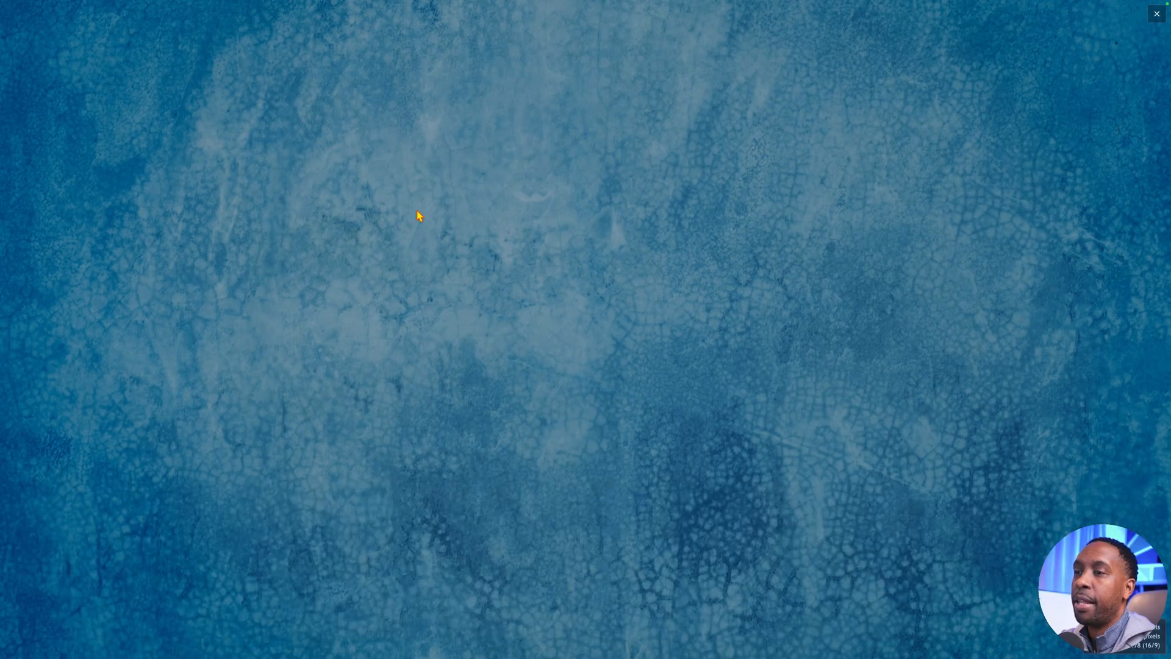
{"action": "mouse_move", "coordinate": [603, 96]}
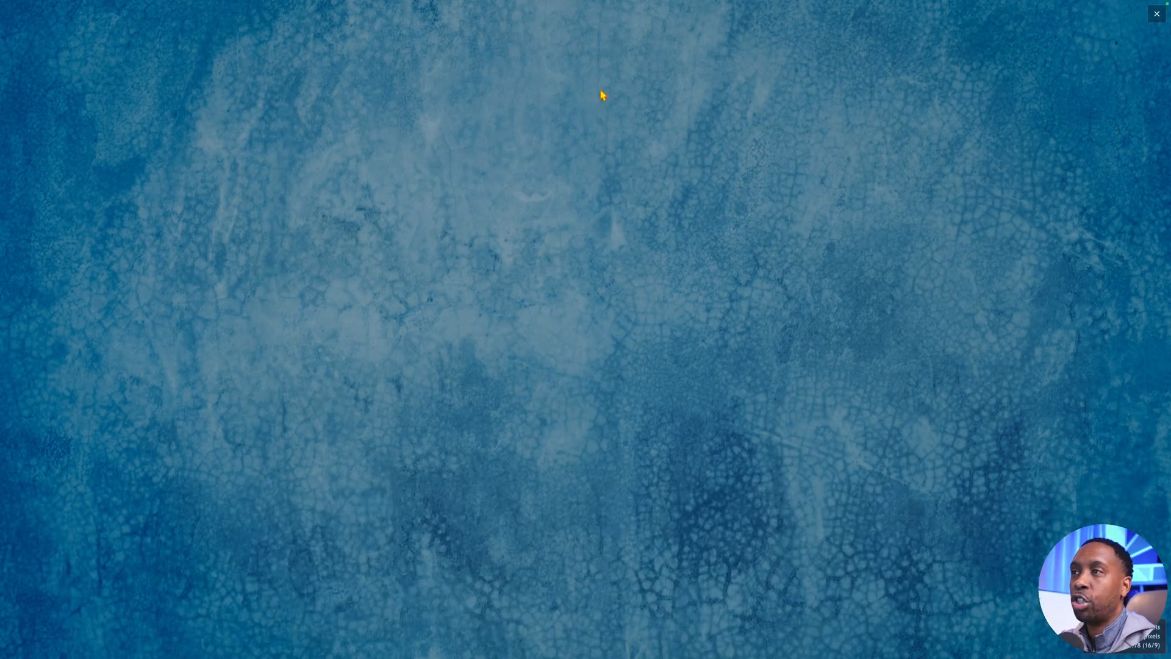
{"action": "mouse_move", "coordinate": [392, 287]}
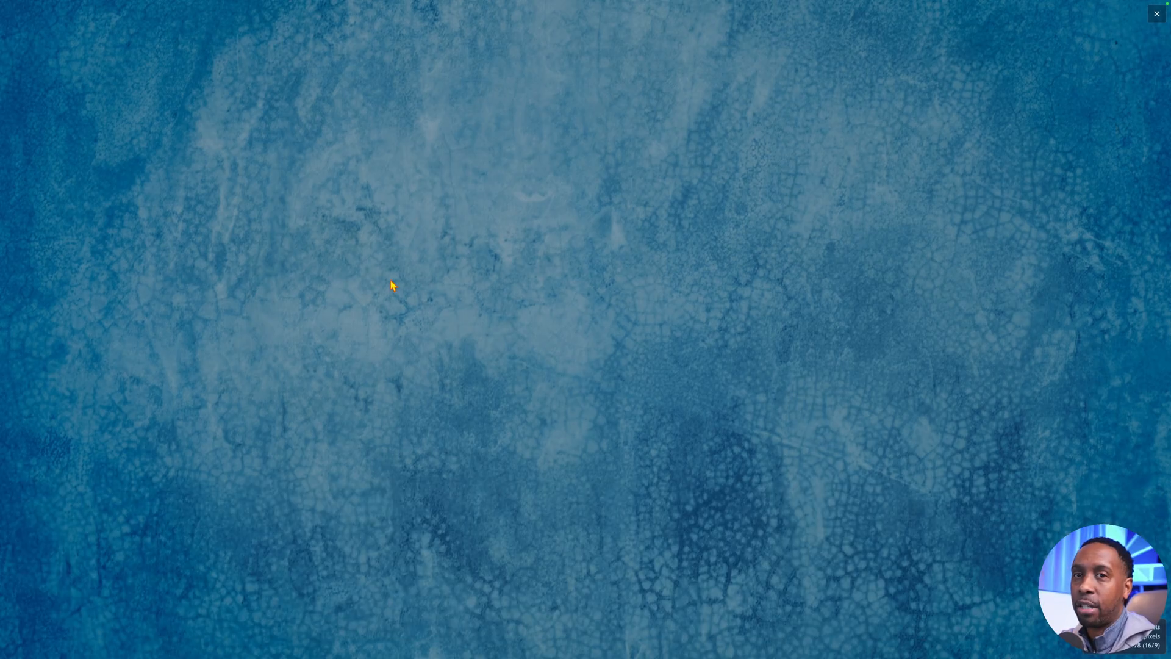
{"action": "mouse_move", "coordinate": [489, 270]}
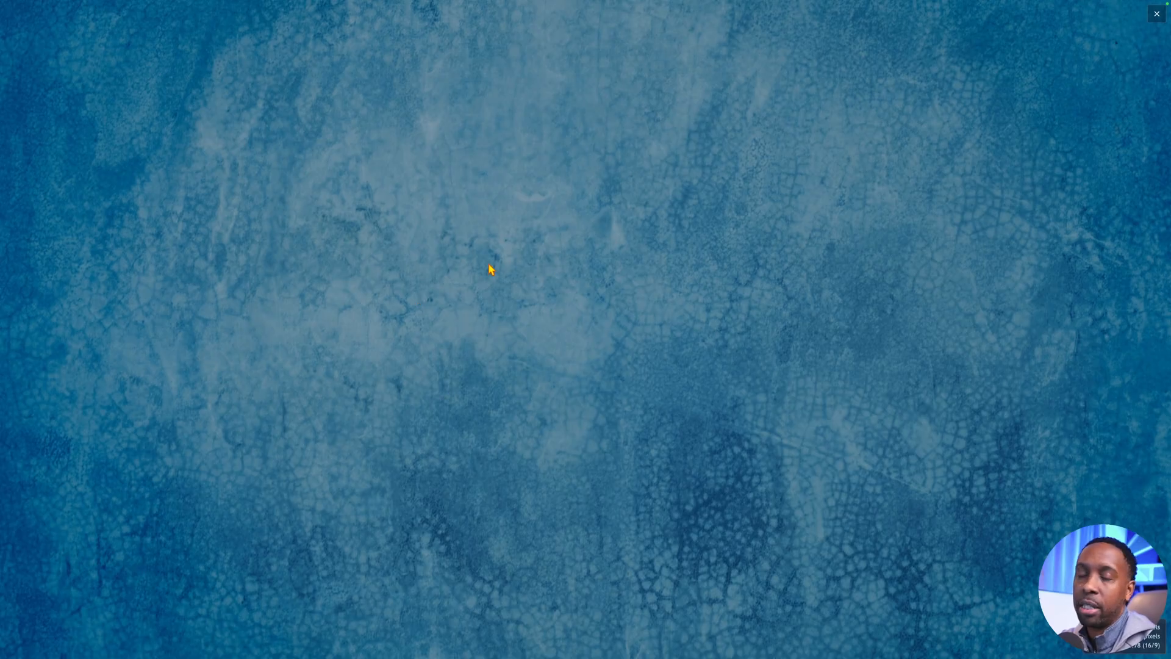
{"action": "mouse_move", "coordinate": [483, 329]}
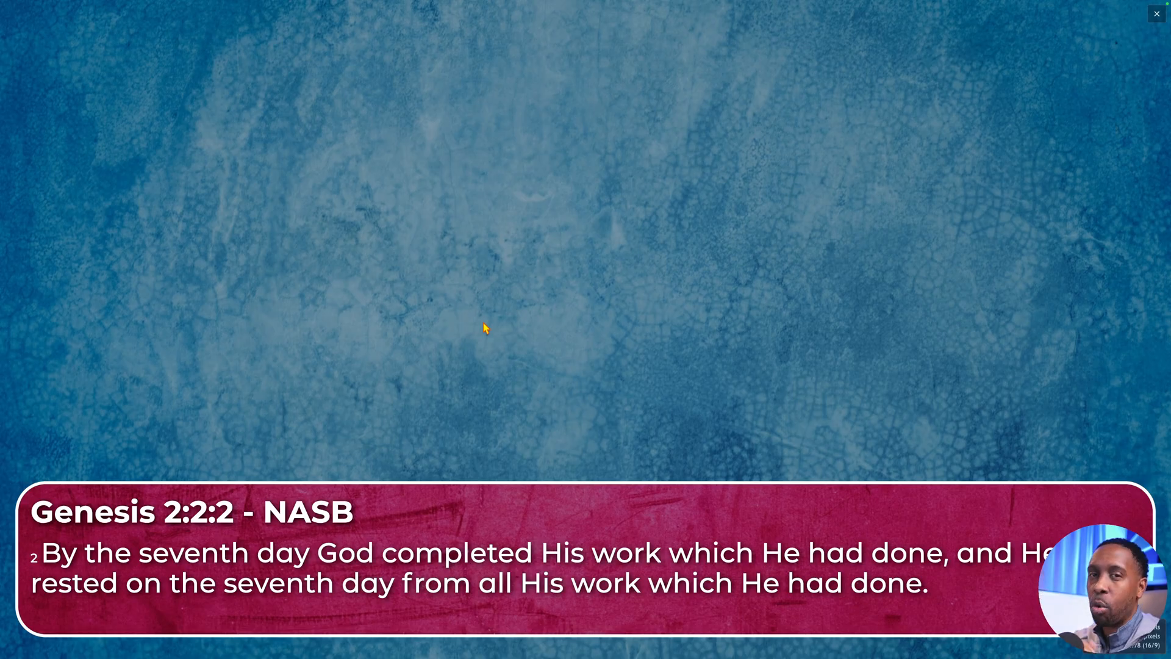
{"action": "left_click", "coordinate": [1157, 13]}
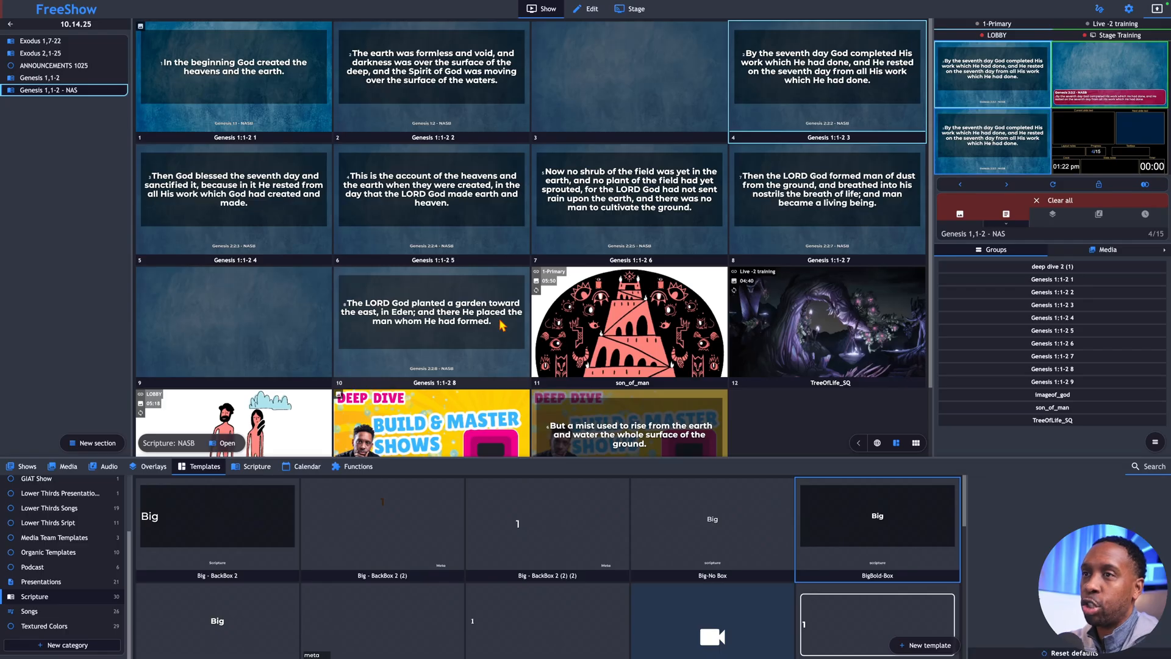
{"action": "mouse_move", "coordinate": [857, 526]}
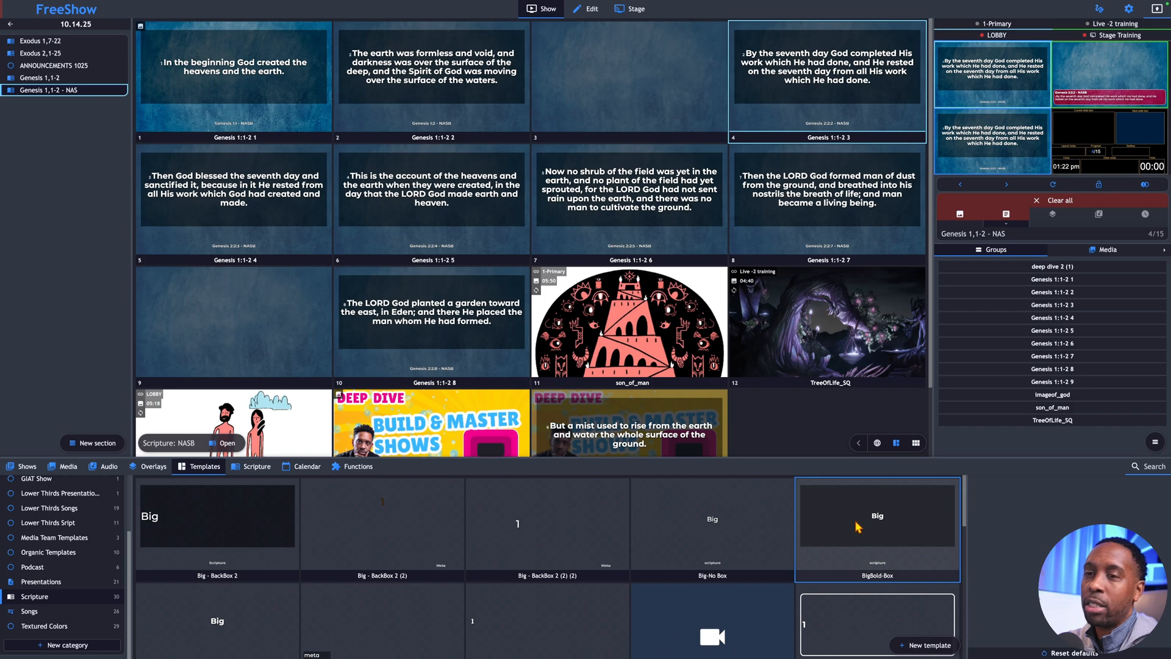
- Reopen the BigBold-Box template and review the Big box's conditions
{"action": "right_click", "coordinate": [878, 523]}
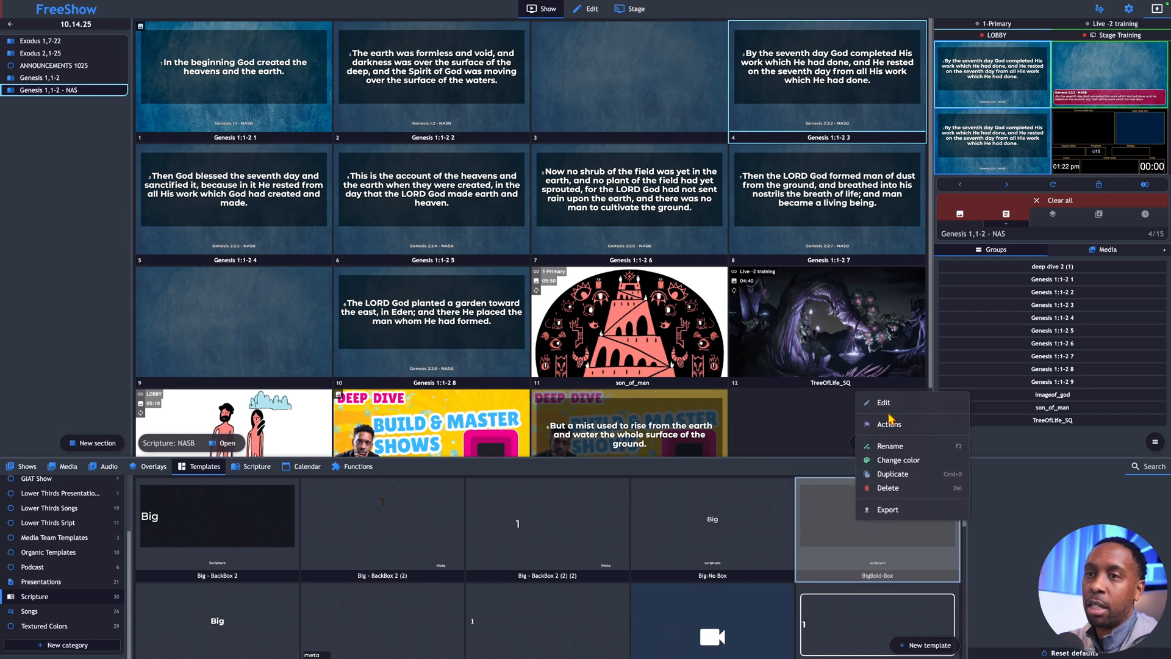
{"action": "left_click", "coordinate": [884, 402]}
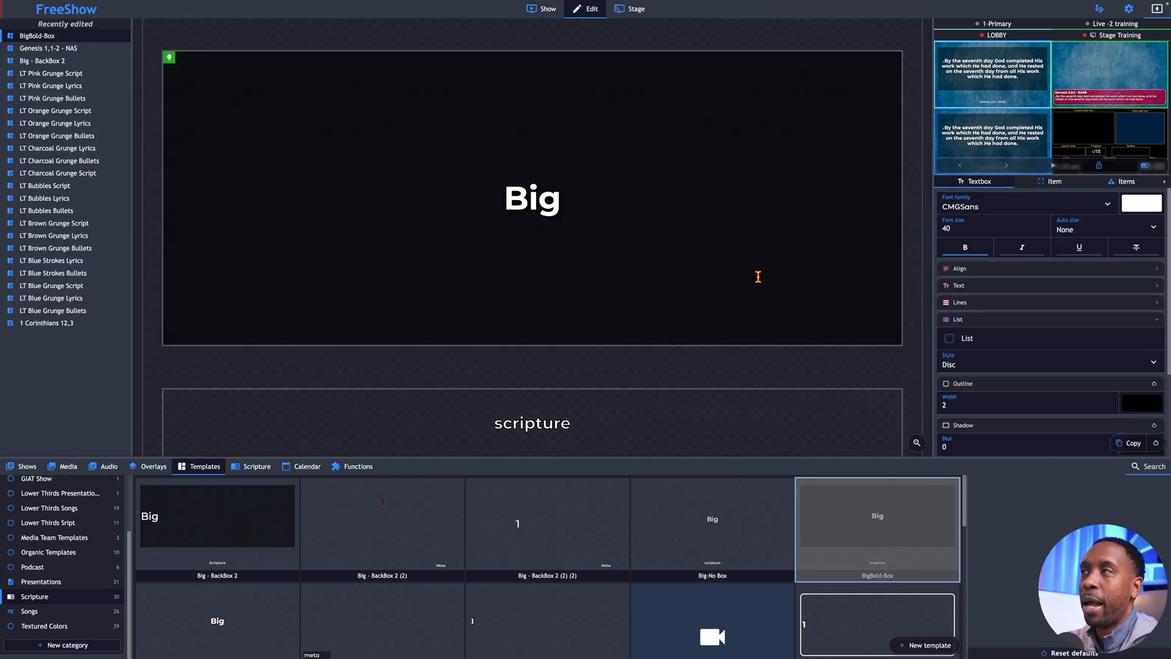
{"action": "mouse_move", "coordinate": [509, 313]}
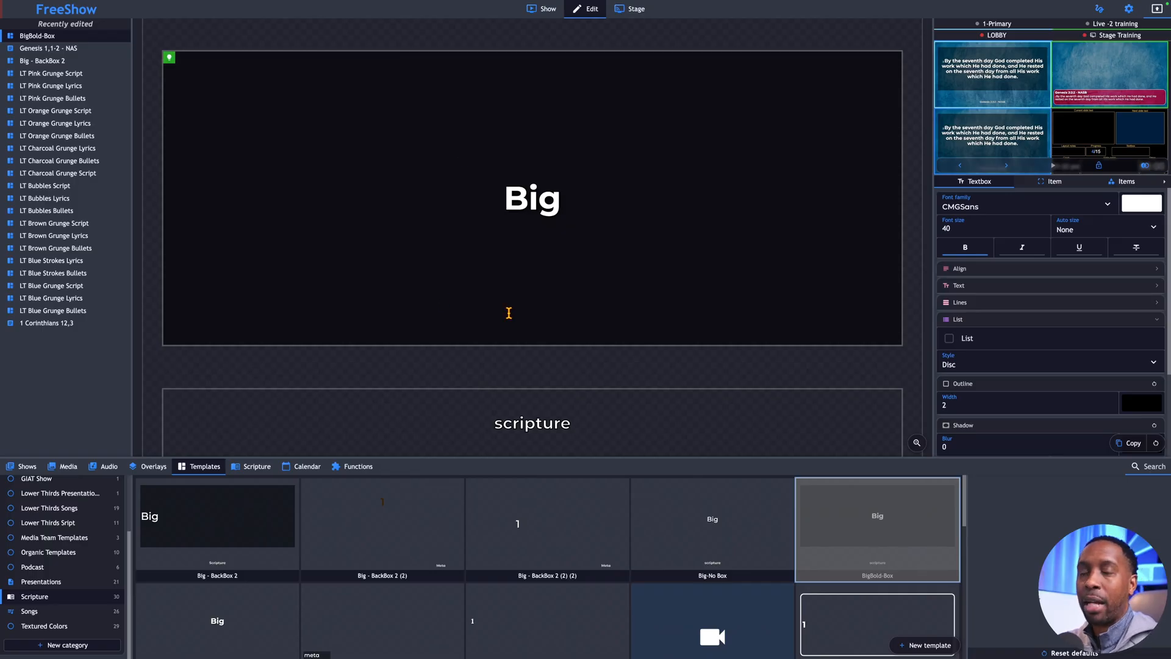
{"action": "mouse_move", "coordinate": [778, 305]}
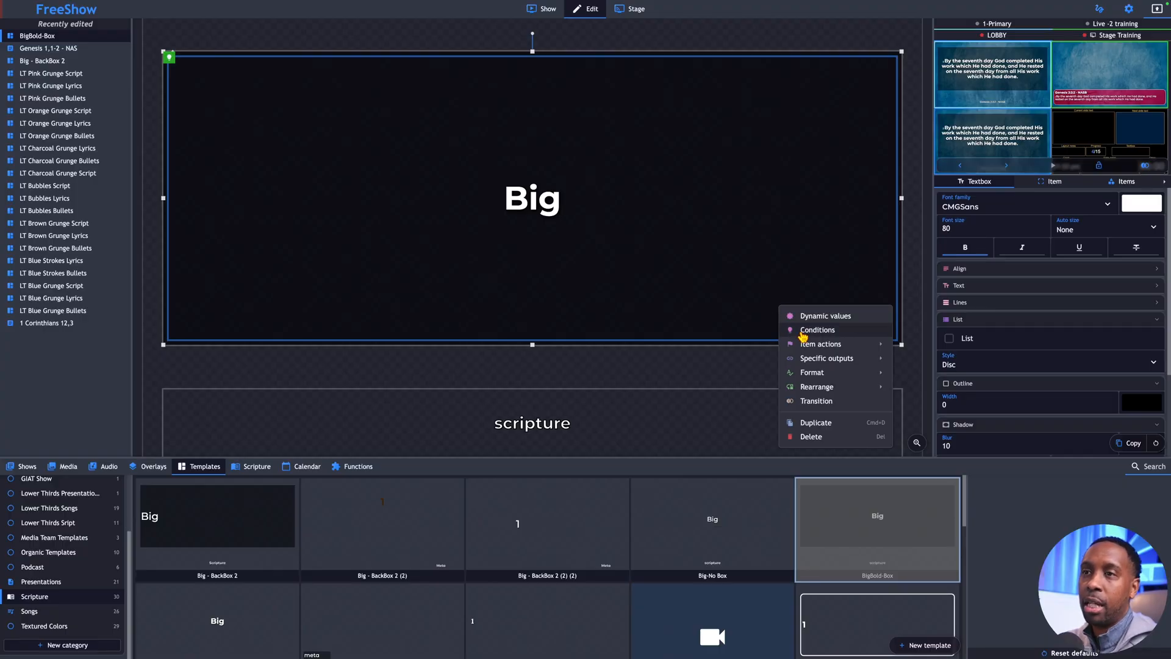
{"action": "left_click", "coordinate": [817, 329]}
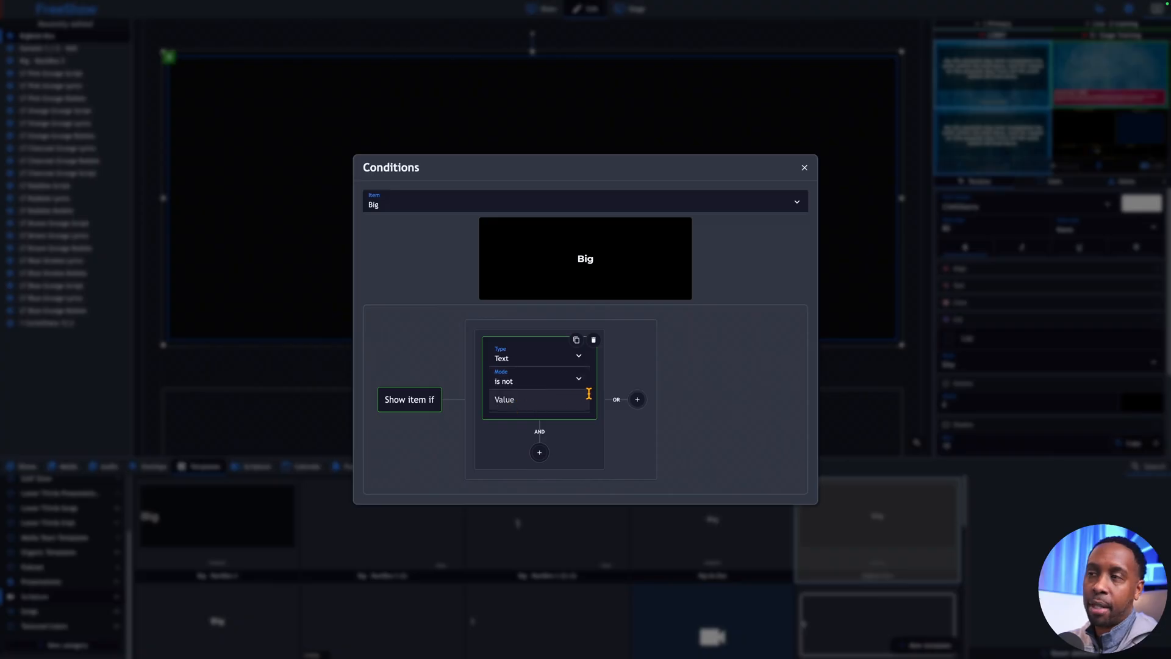
{"action": "mouse_move", "coordinate": [513, 358]}
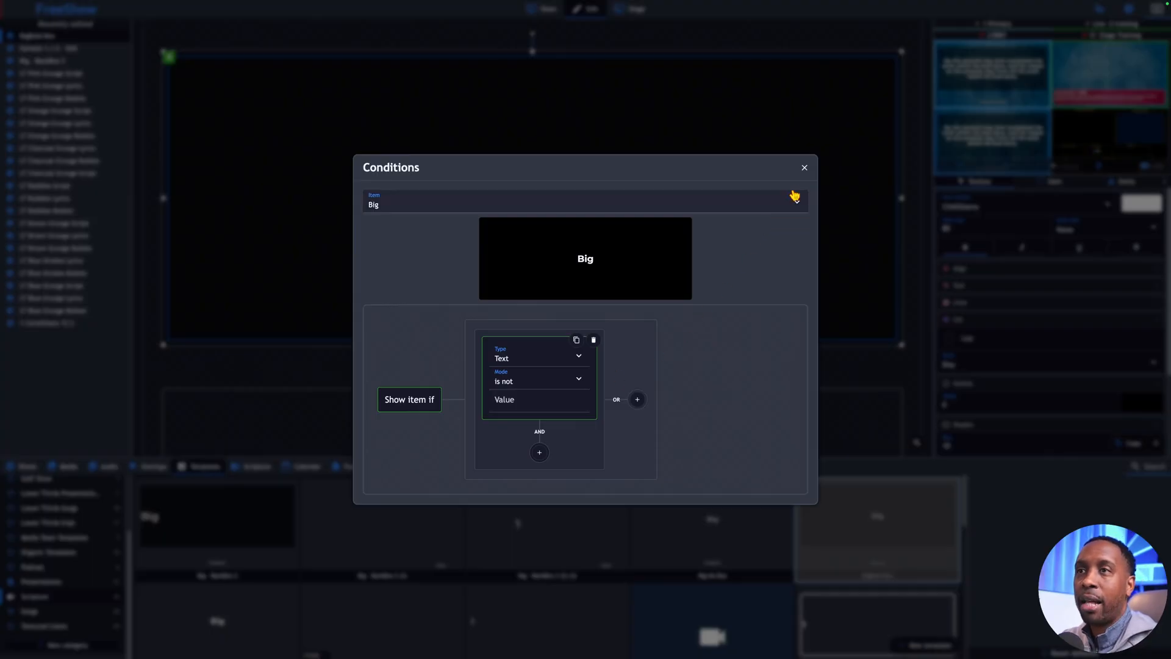
{"action": "left_click", "coordinate": [805, 167]}
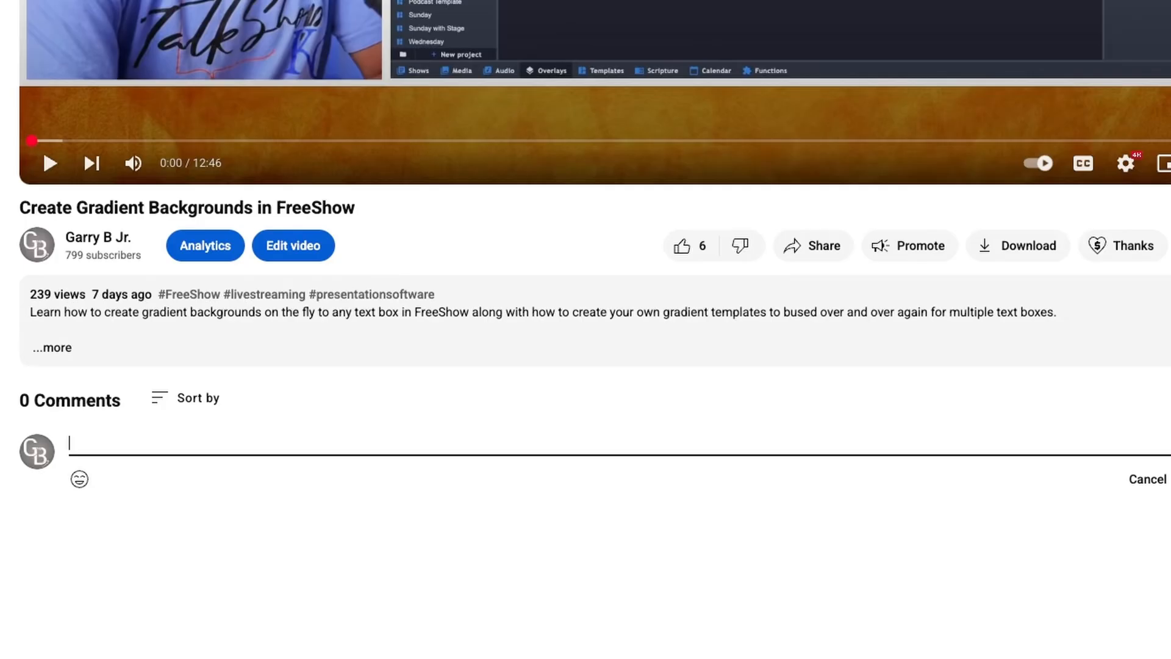
- Comment 'thank you, how do you', share the MIDI outputs video, search 'how to us'
{"action": "type", "text": "thank you, how do you"}
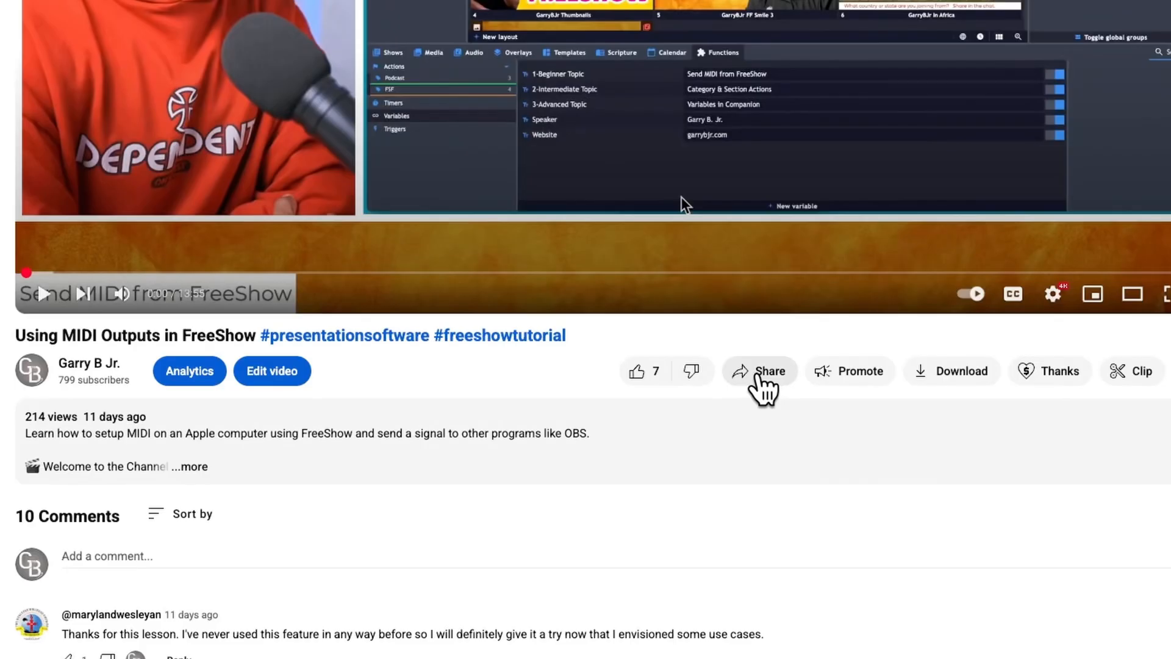
{"action": "left_click", "coordinate": [760, 370]}
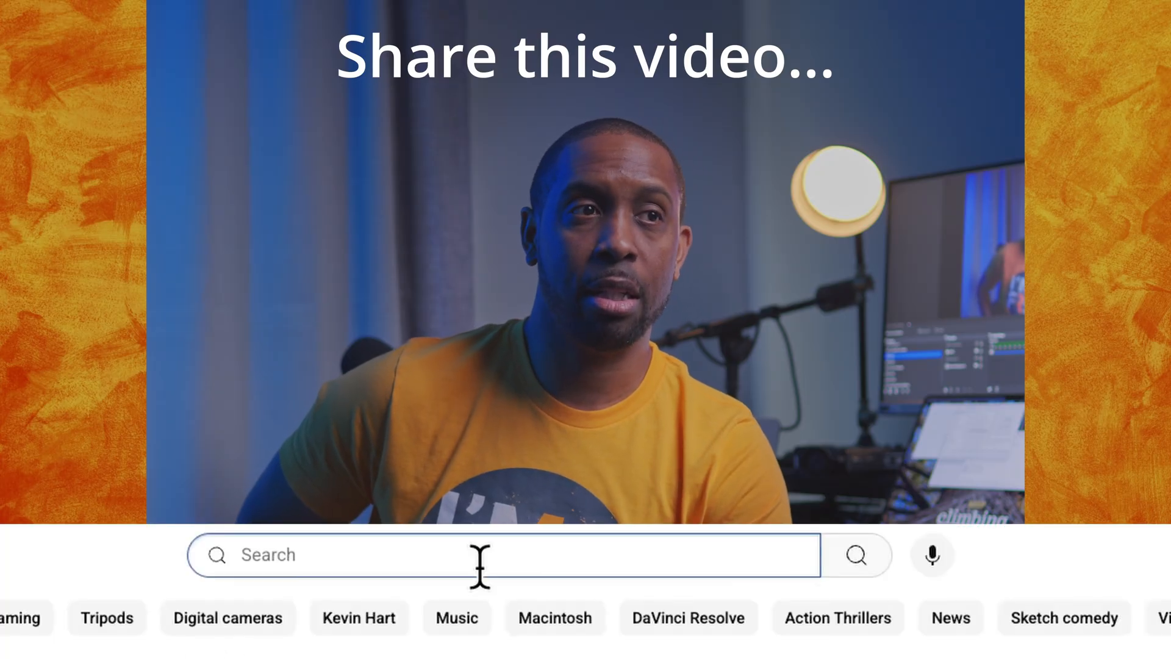
{"action": "type", "text": "how to us"}
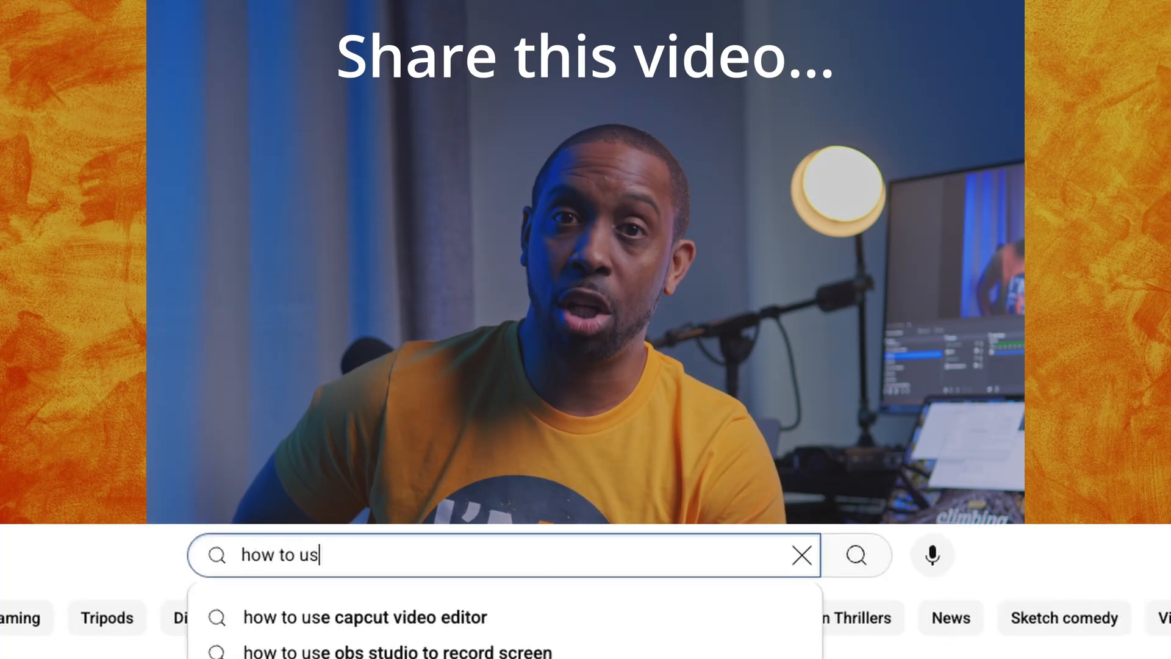